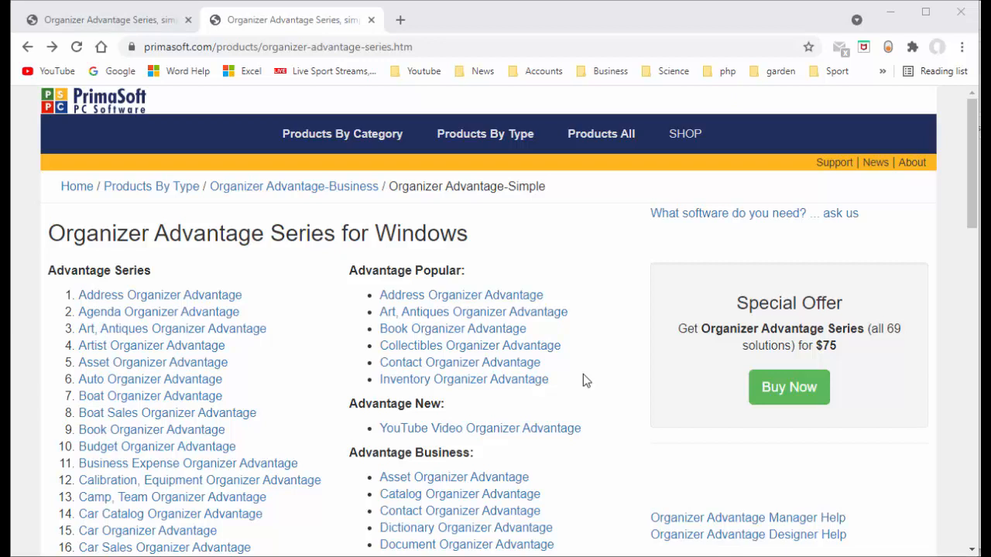
mouse_move(764, 390)
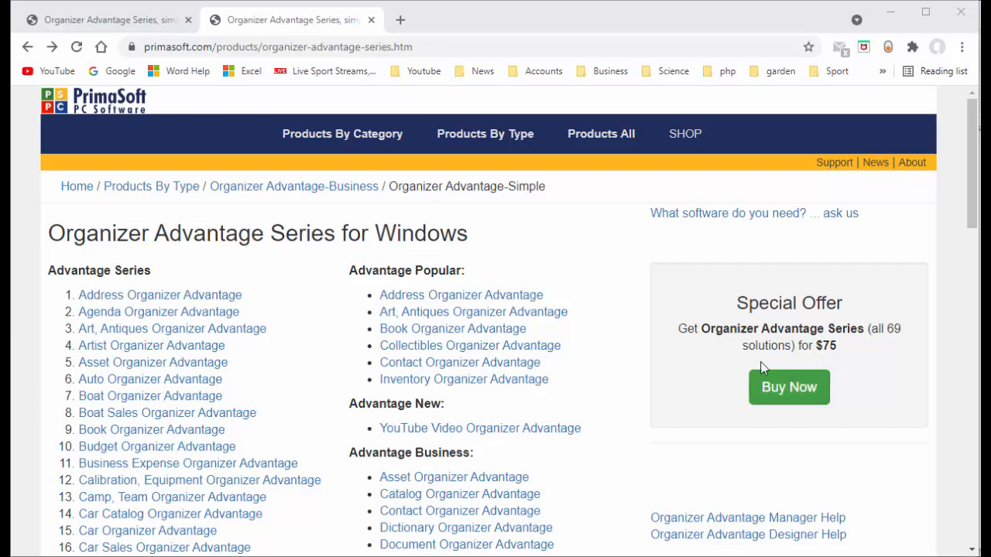
mouse_move(251, 256)
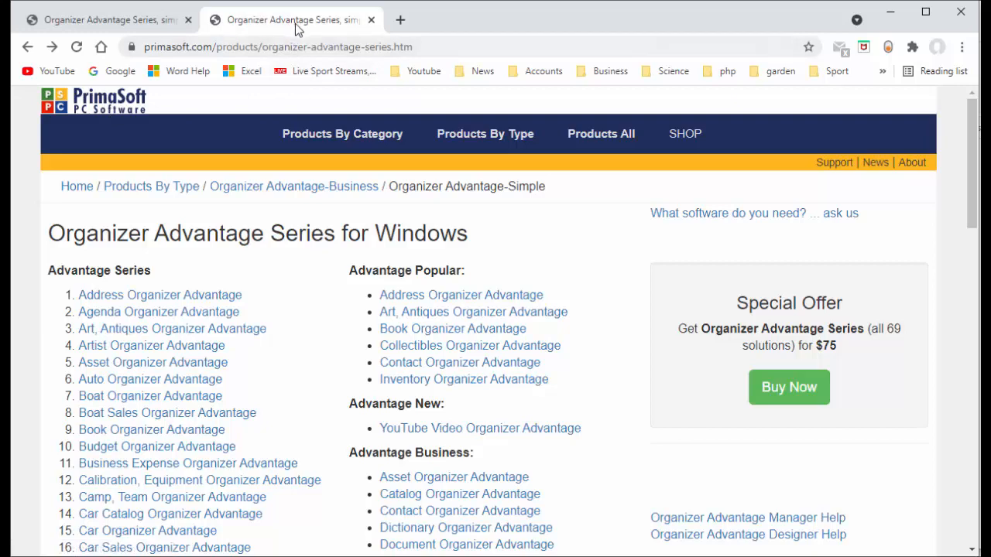
mouse_move(143, 300)
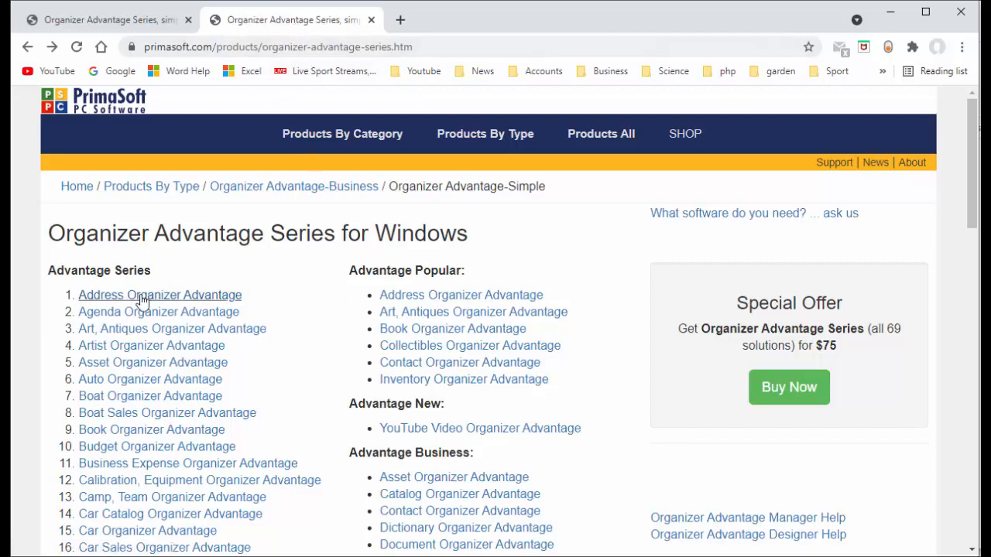
- View the Address Organizer Advantage page, then browse the Organizer Advantage series list
left_click(160, 295)
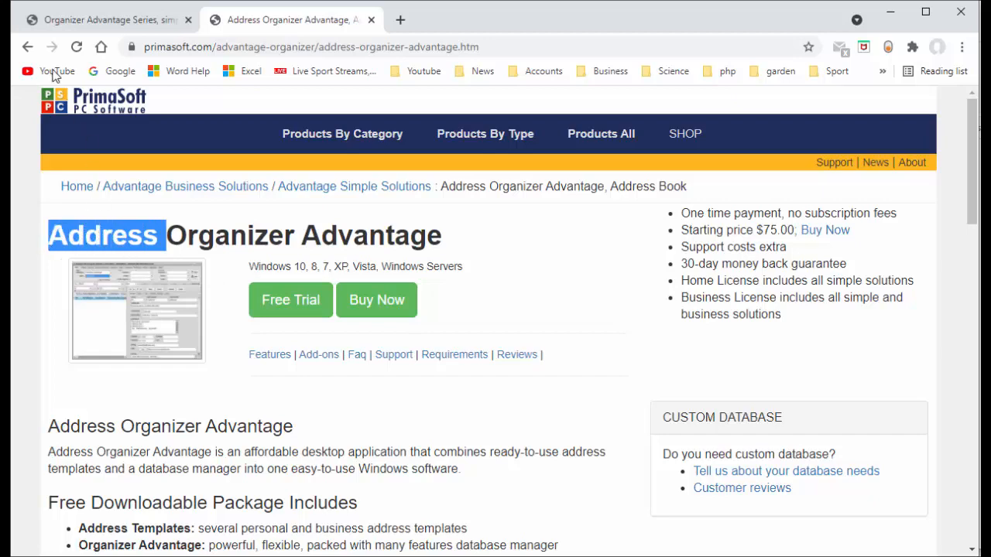
left_click(31, 44)
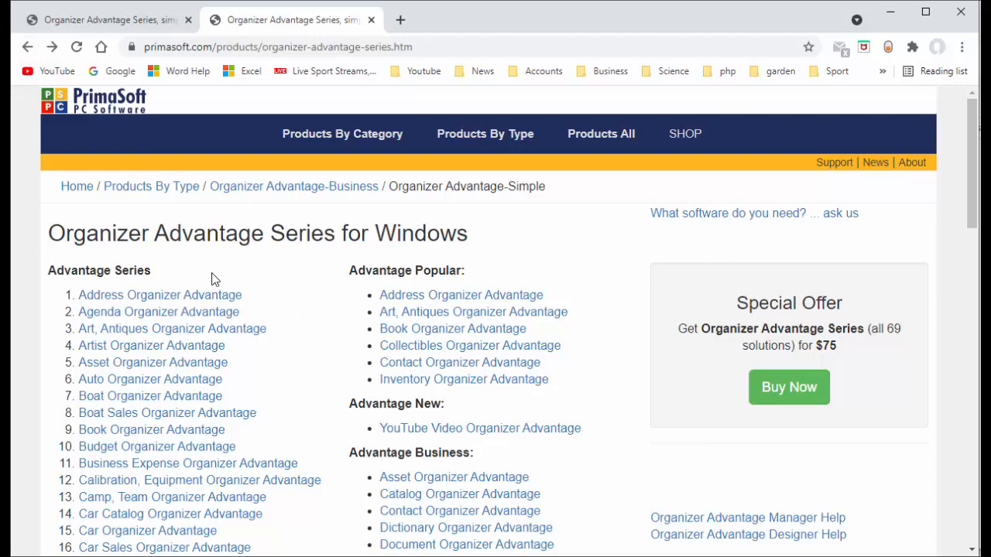
scroll("down", 3)
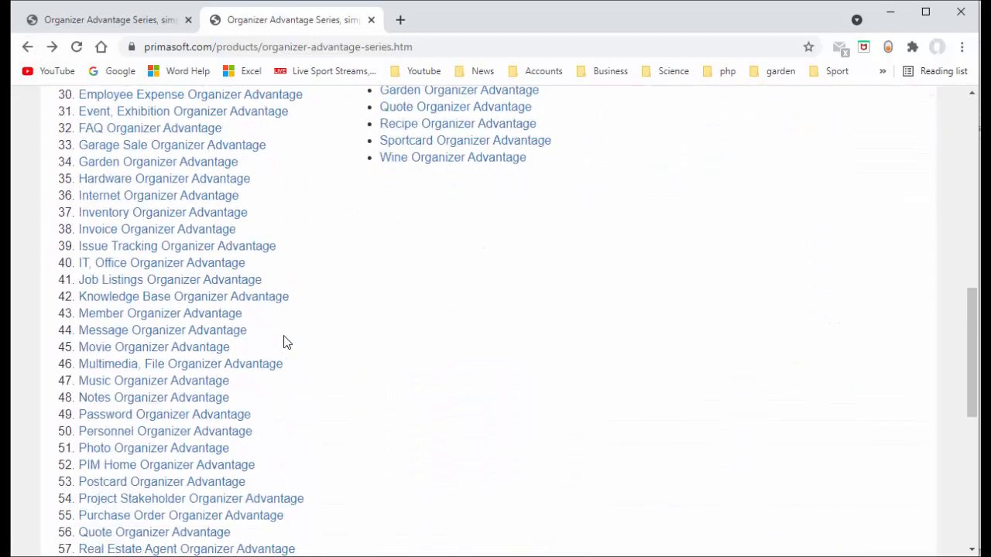
scroll("down", 3)
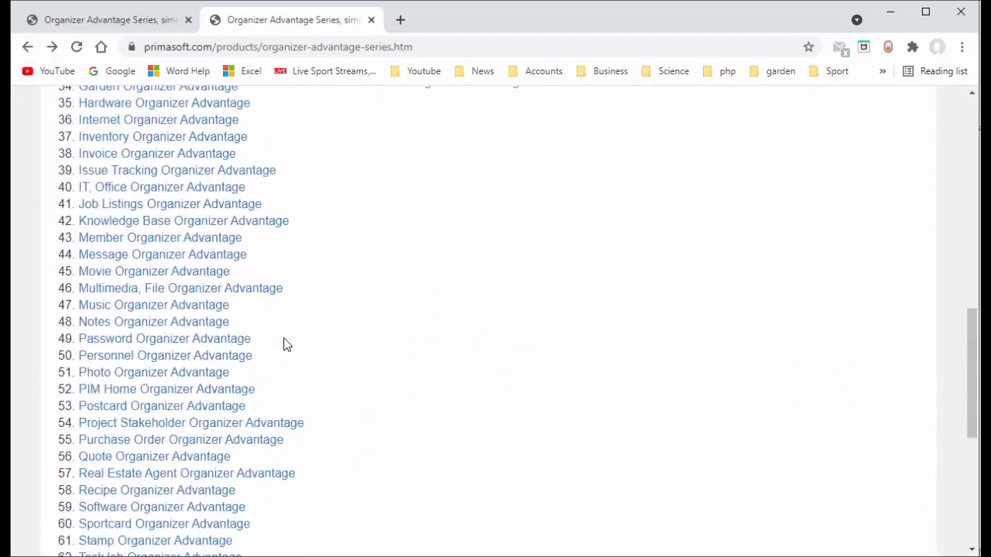
scroll("up", 3)
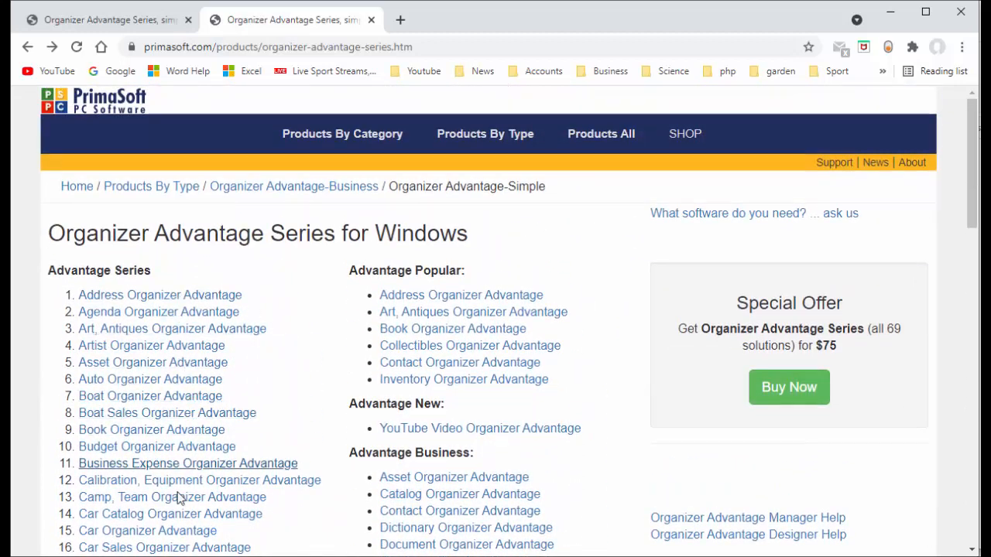
- Open the Art, Antiques Organizer Advantage page and start its free trial download
left_click(293, 185)
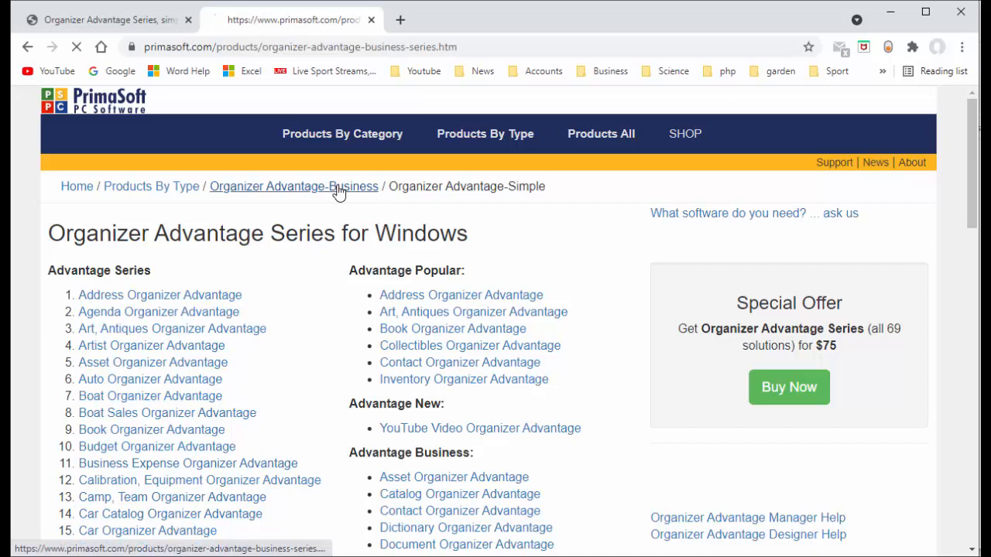
left_click(294, 187)
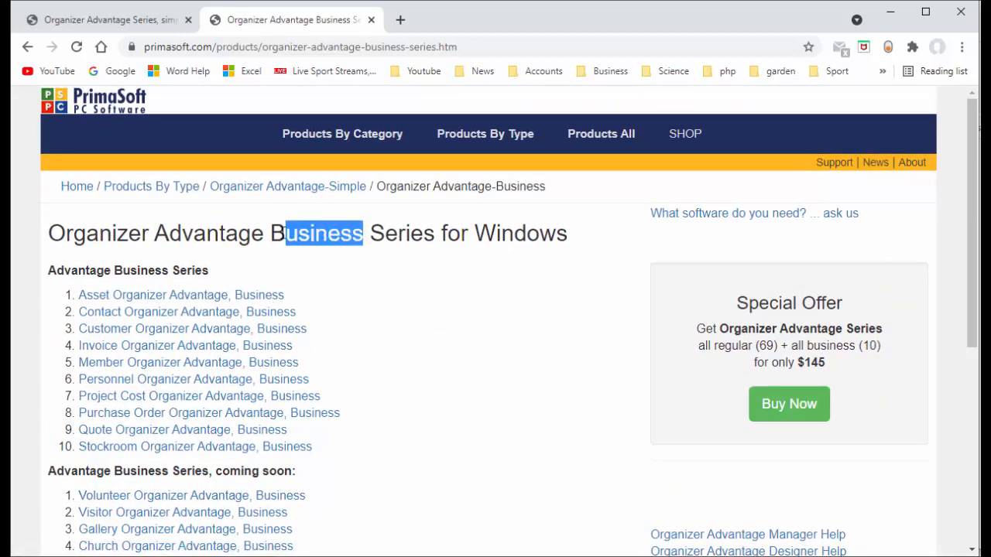
left_click(286, 186)
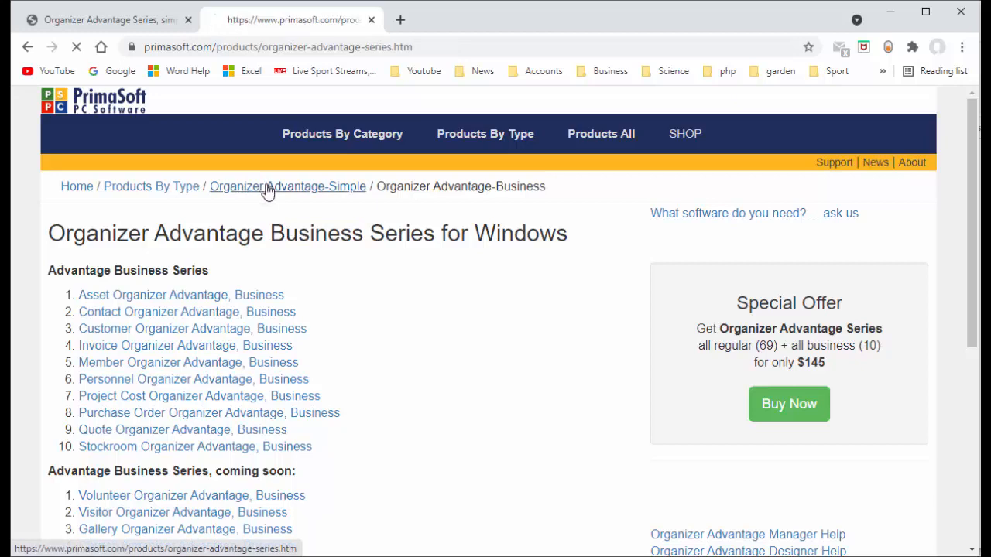
left_click(287, 186)
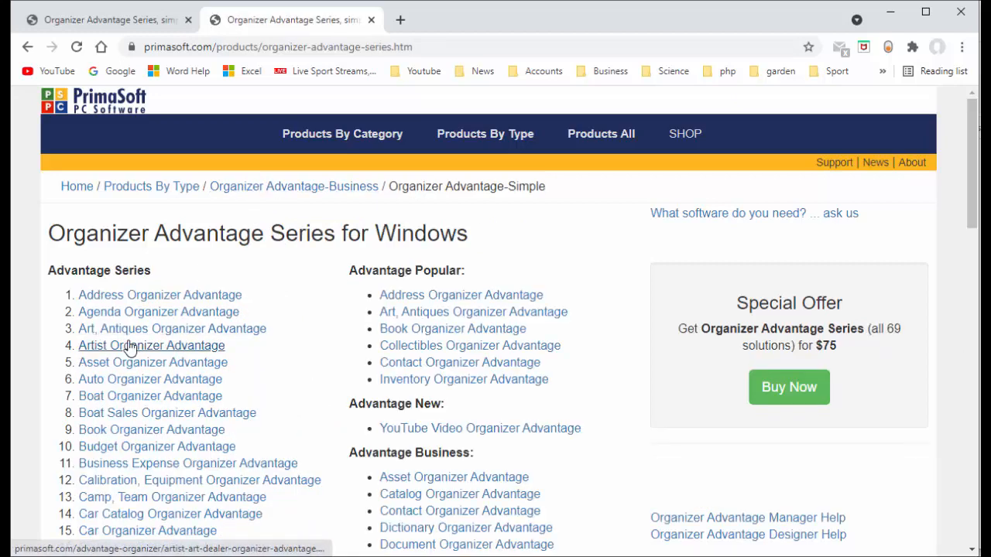
left_click(168, 328)
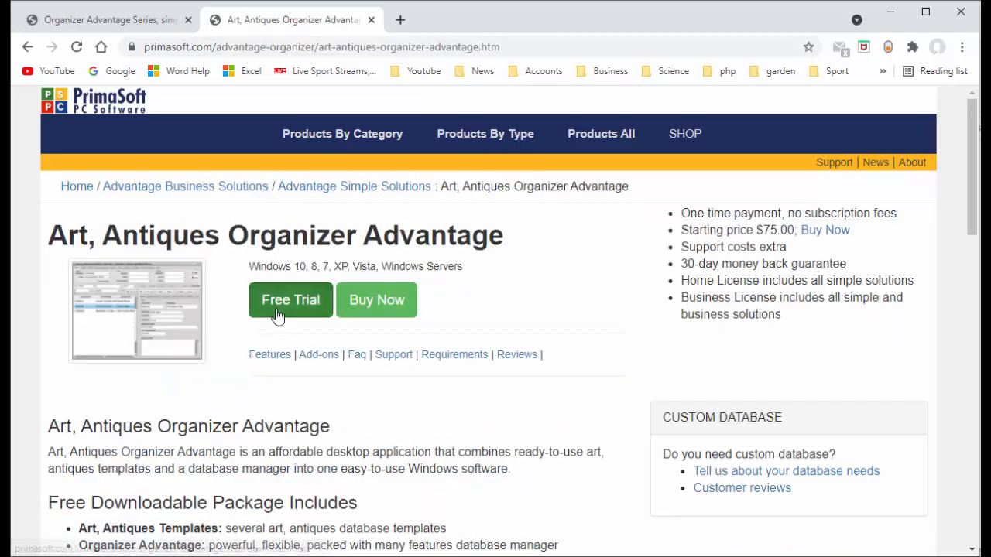
left_click(291, 300)
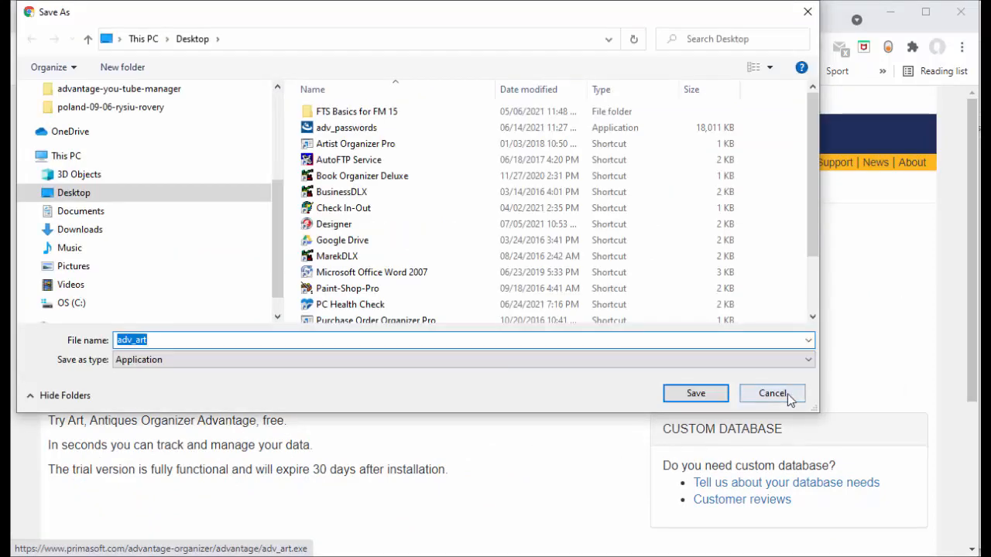
- Cancel the trial download and switch to the Organizer Advantage book library window
left_click(772, 394)
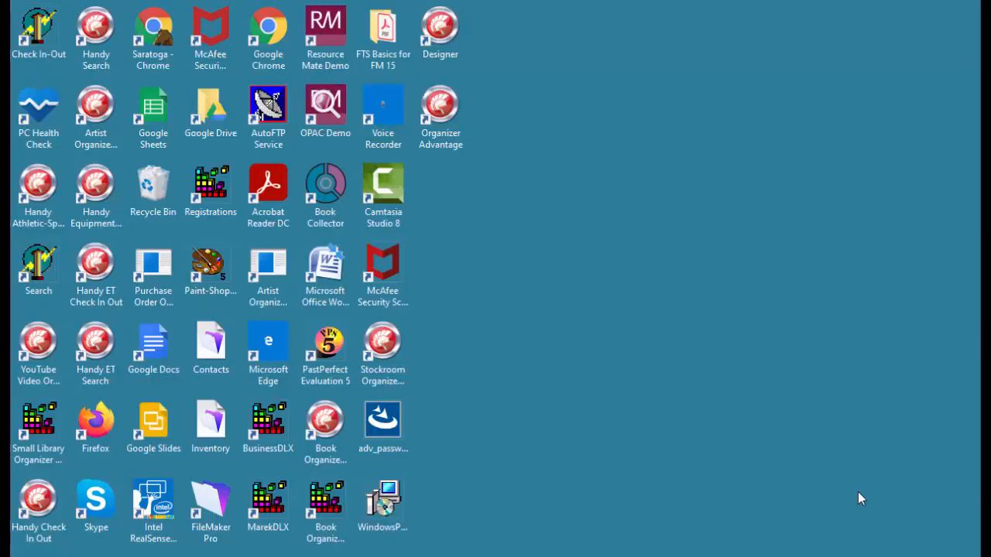
mouse_move(949, 177)
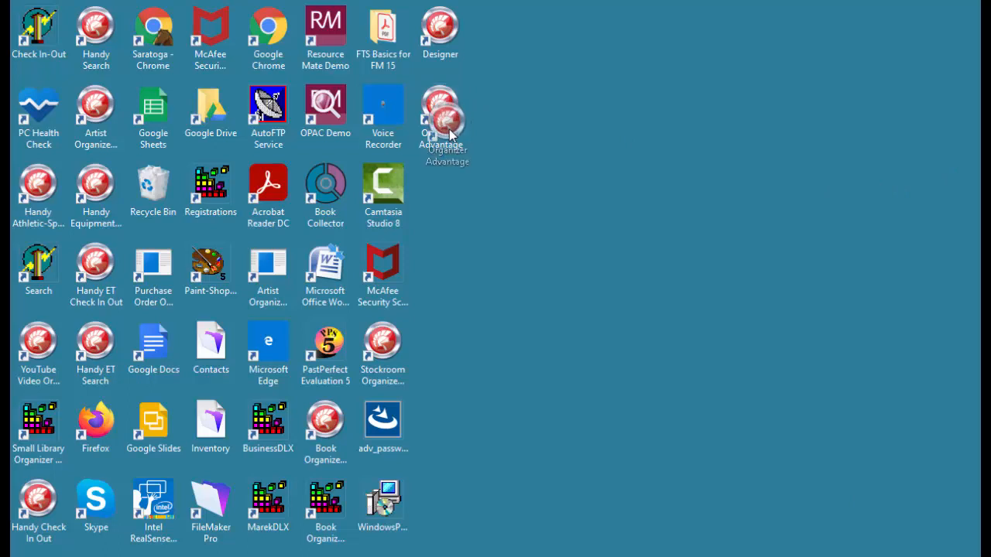
left_click(440, 105)
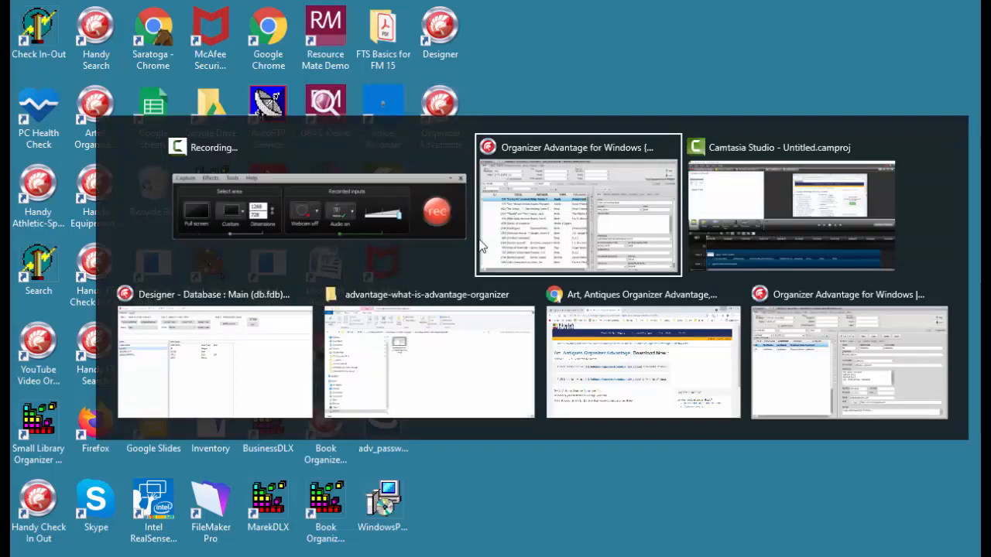
left_click(578, 147)
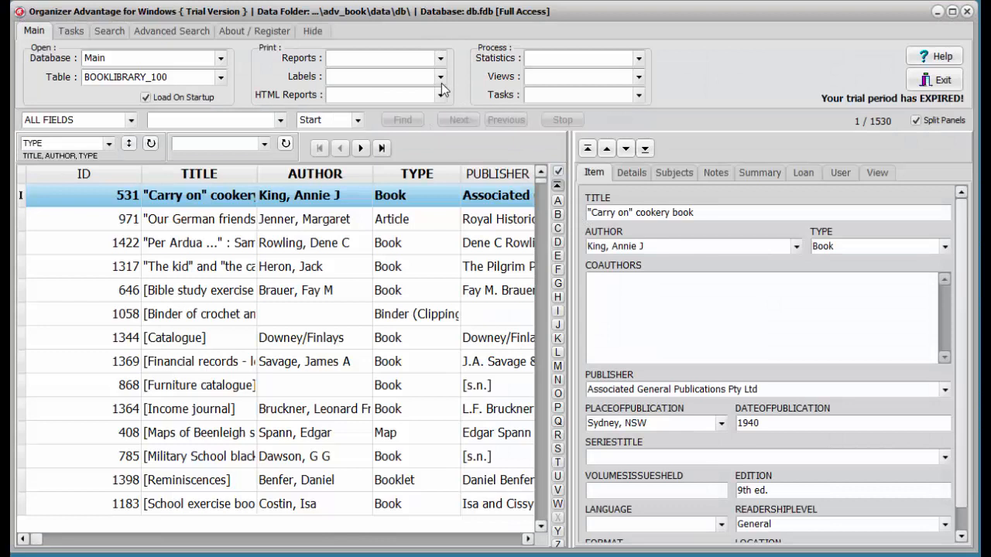
mouse_move(469, 70)
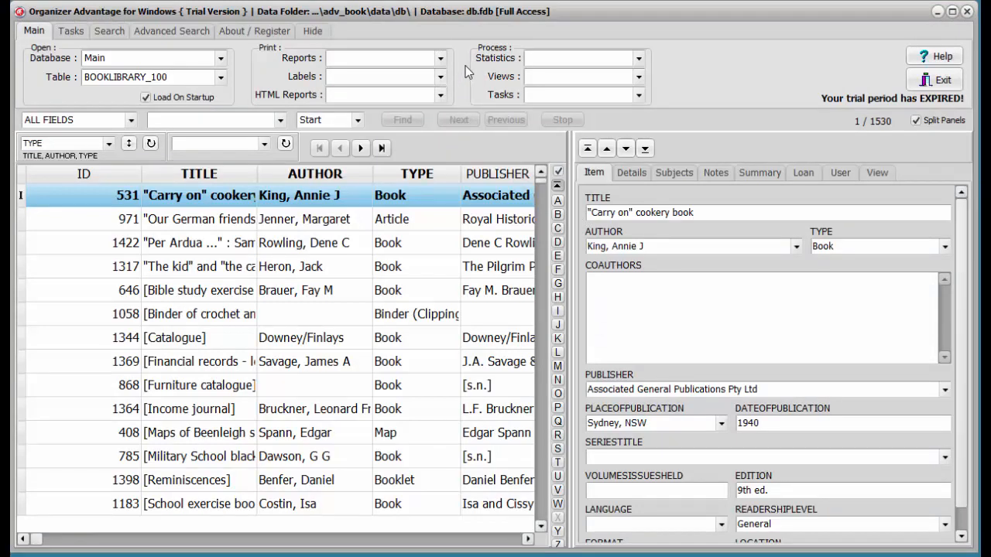
left_click(108, 31)
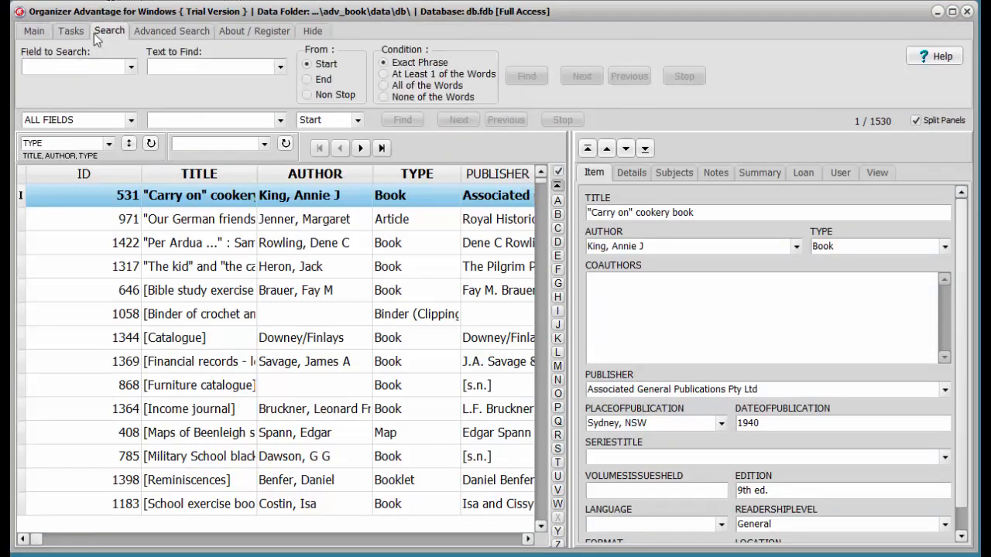
left_click(31, 31)
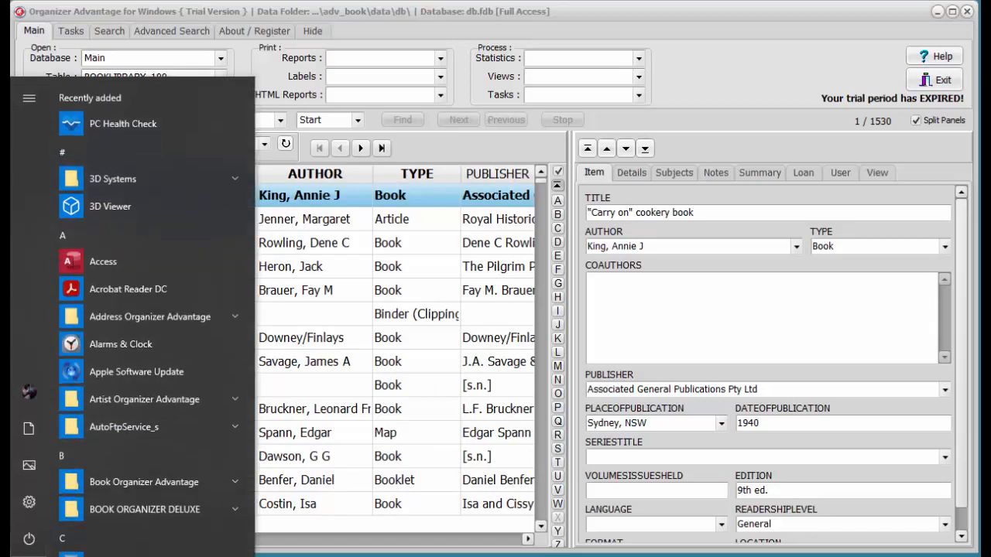
mouse_move(215, 317)
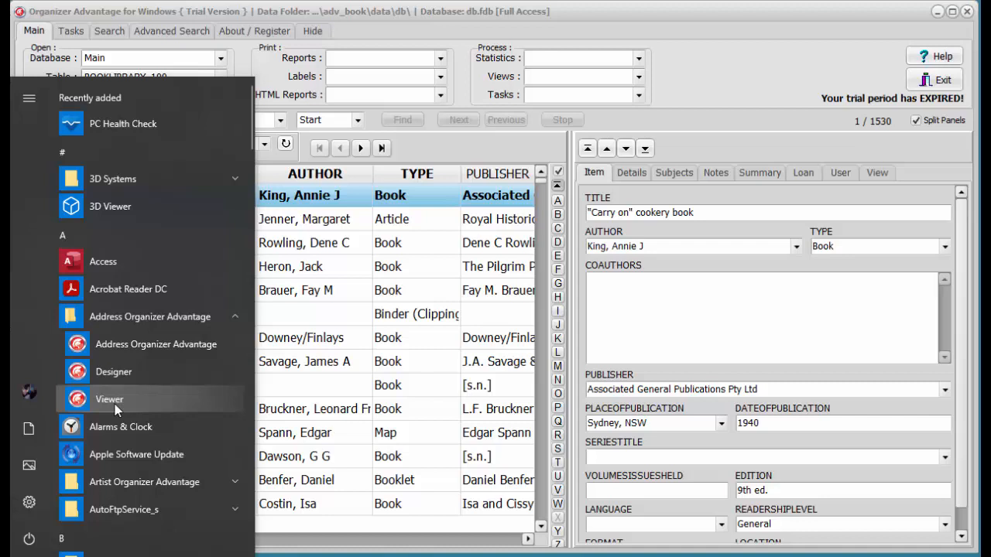
mouse_move(99, 408)
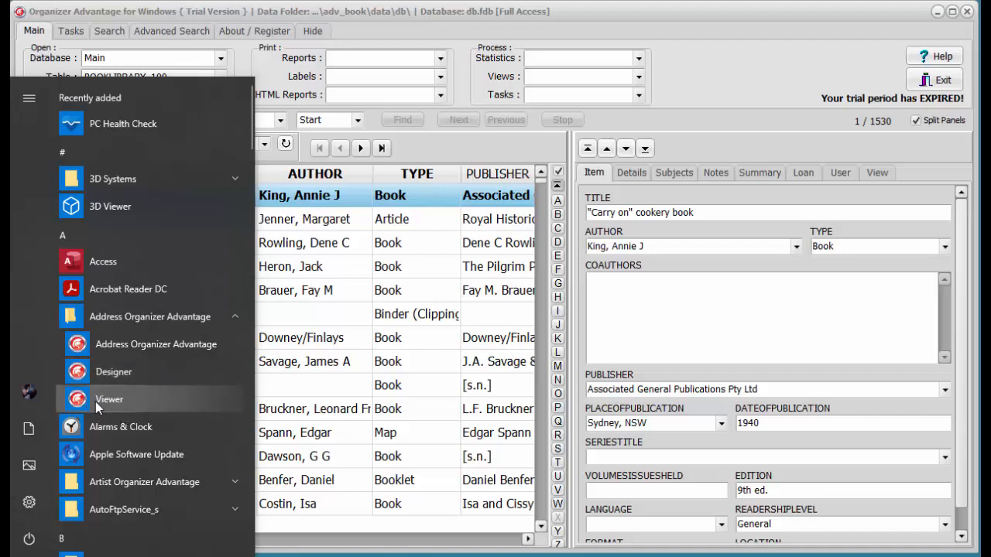
mouse_move(136, 385)
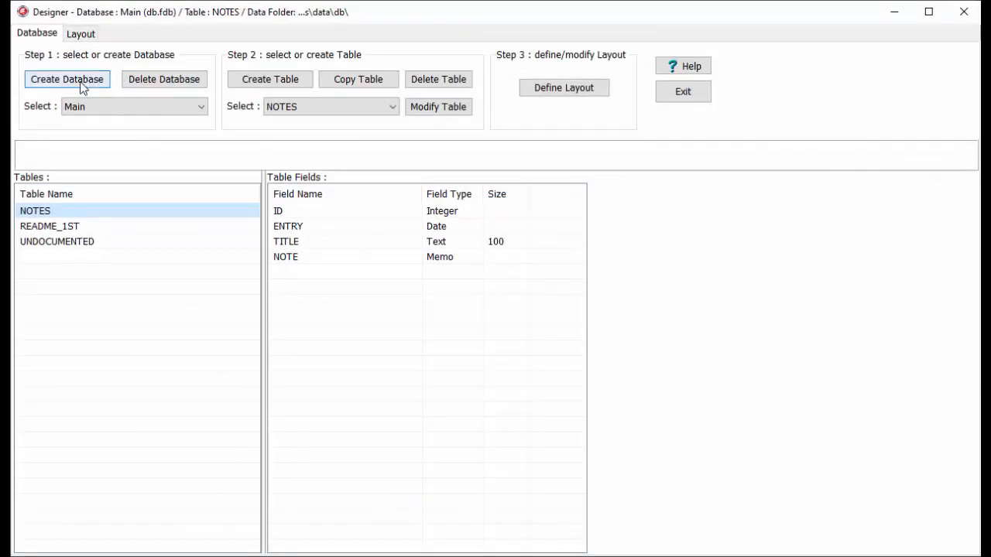
- Preview and cancel Create Database and Create Table, then view the NOTES table layout
left_click(66, 78)
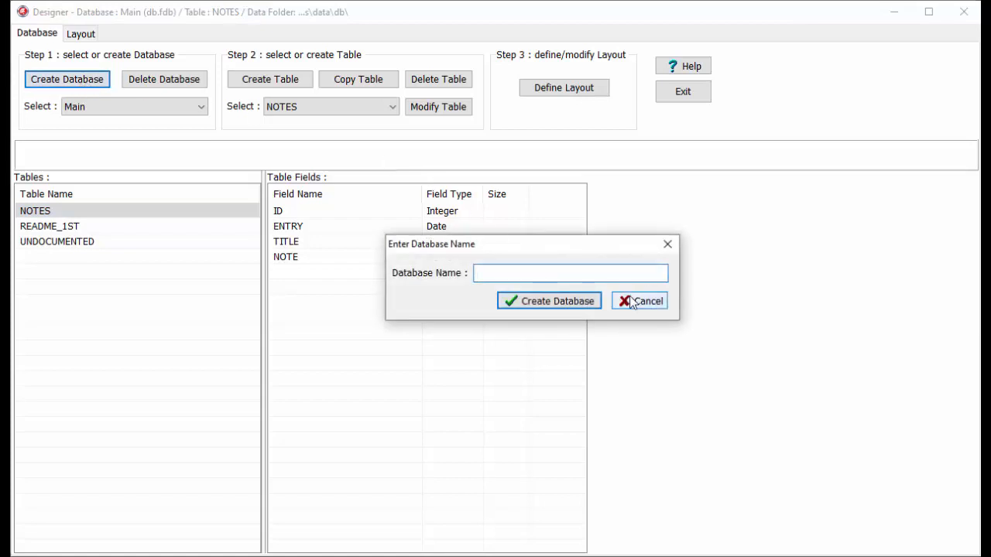
left_click(646, 301)
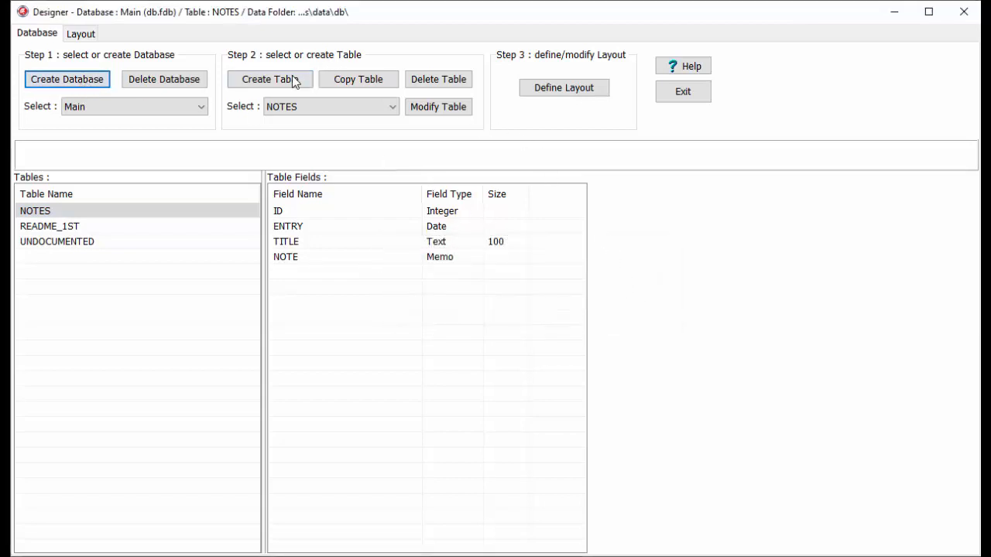
left_click(270, 79)
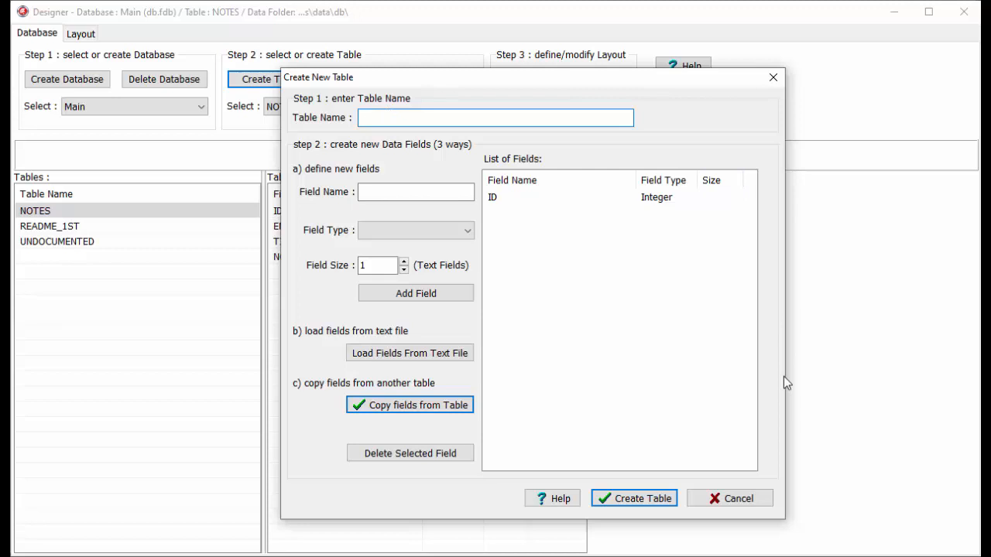
left_click(650, 499)
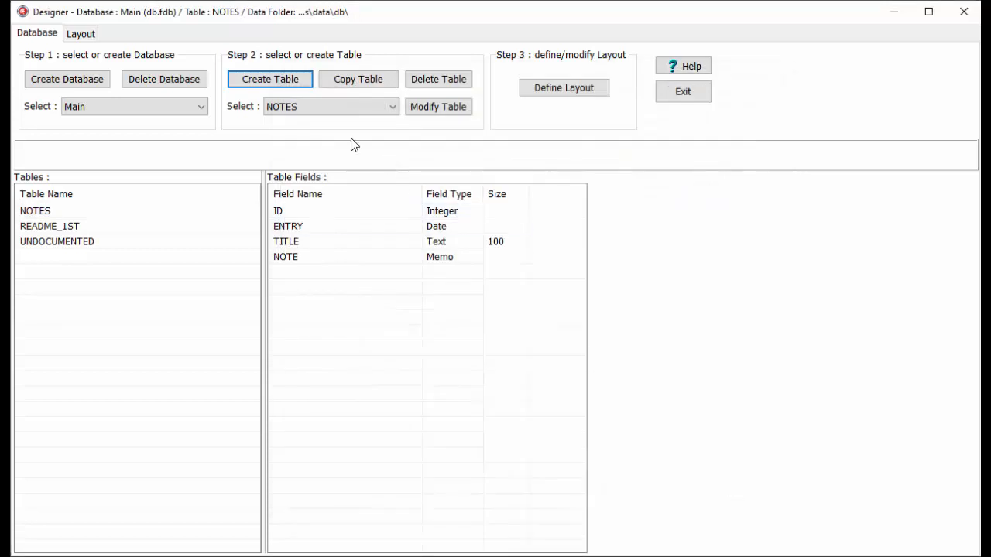
left_click(80, 33)
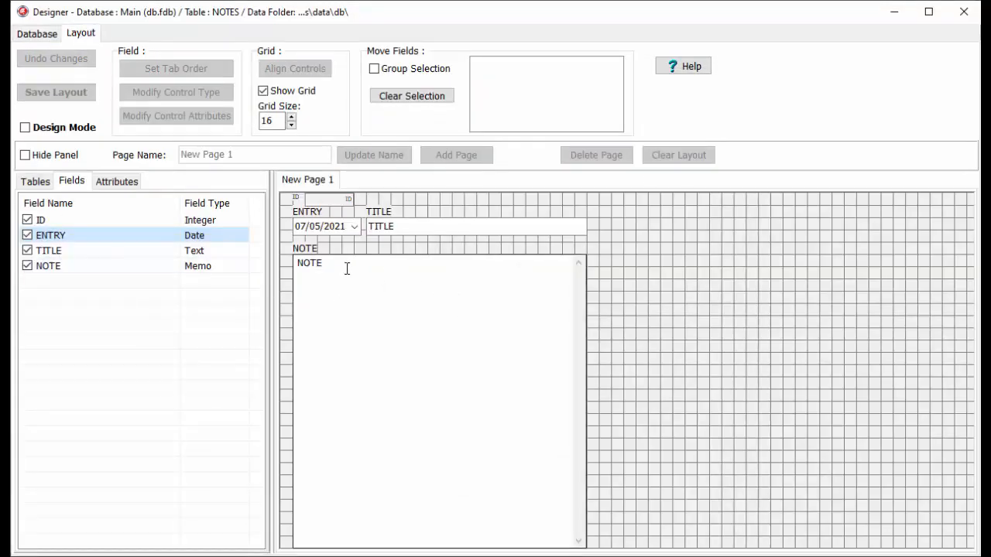
mouse_move(340, 275)
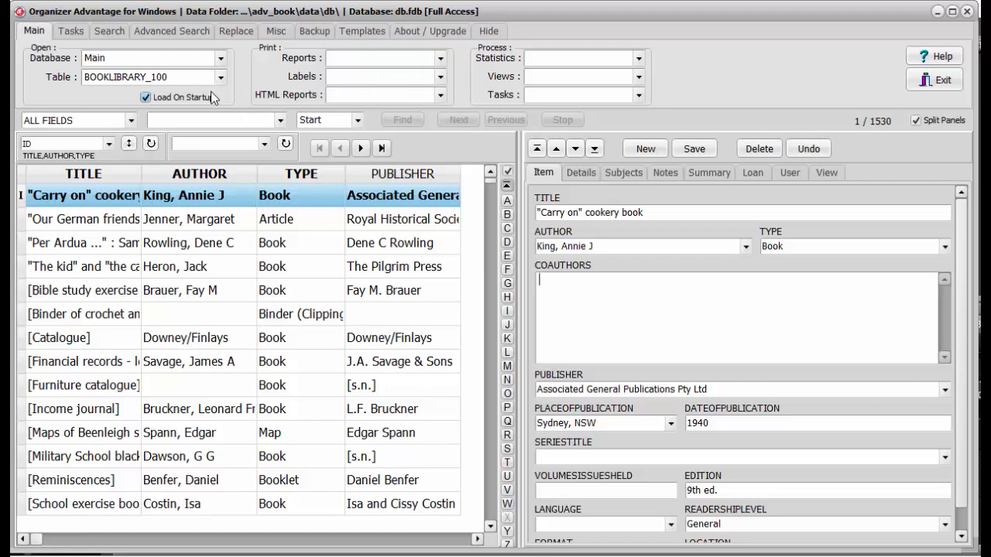
mouse_move(163, 102)
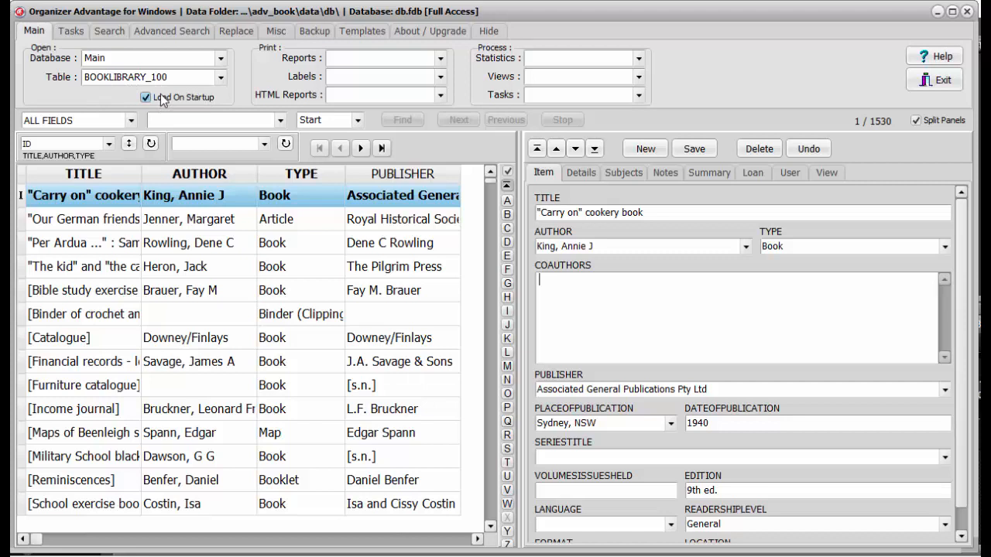
mouse_move(161, 110)
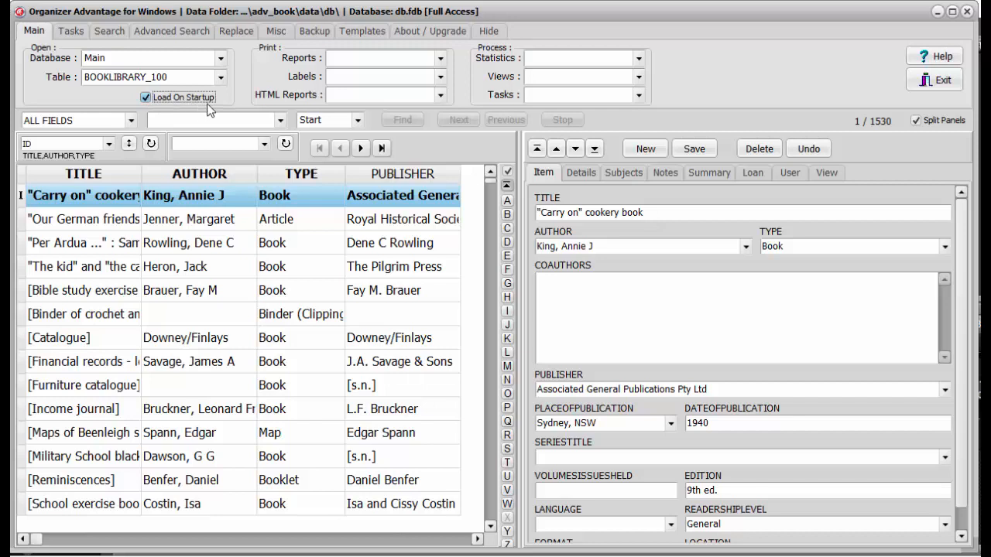
mouse_move(45, 65)
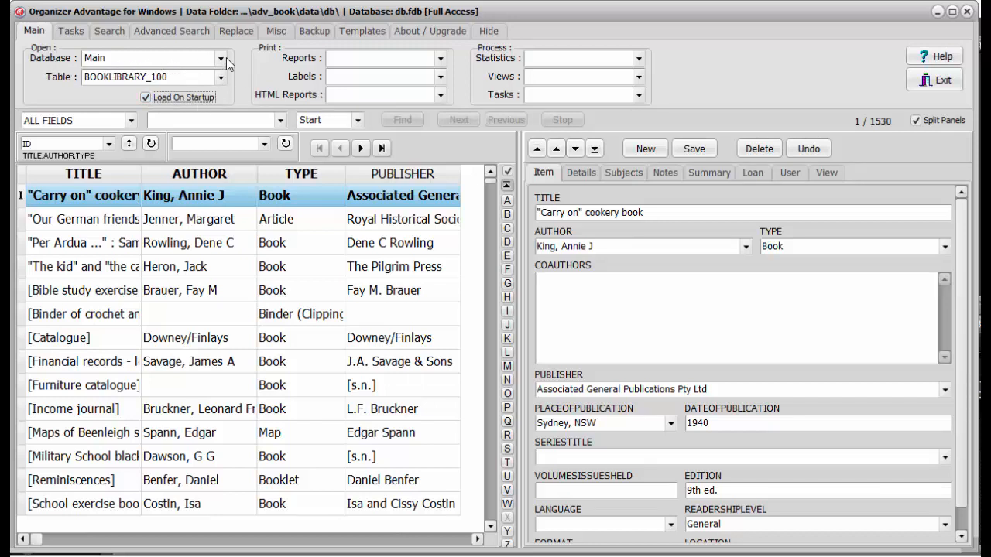
- Load the BOOKLIBRARY_100 table from the Main database
left_click(223, 60)
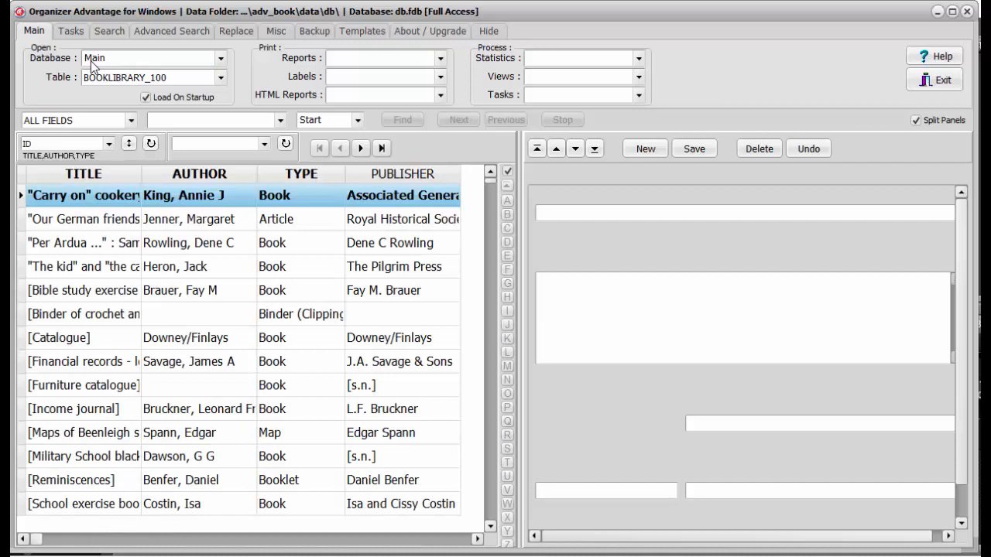
left_click(221, 79)
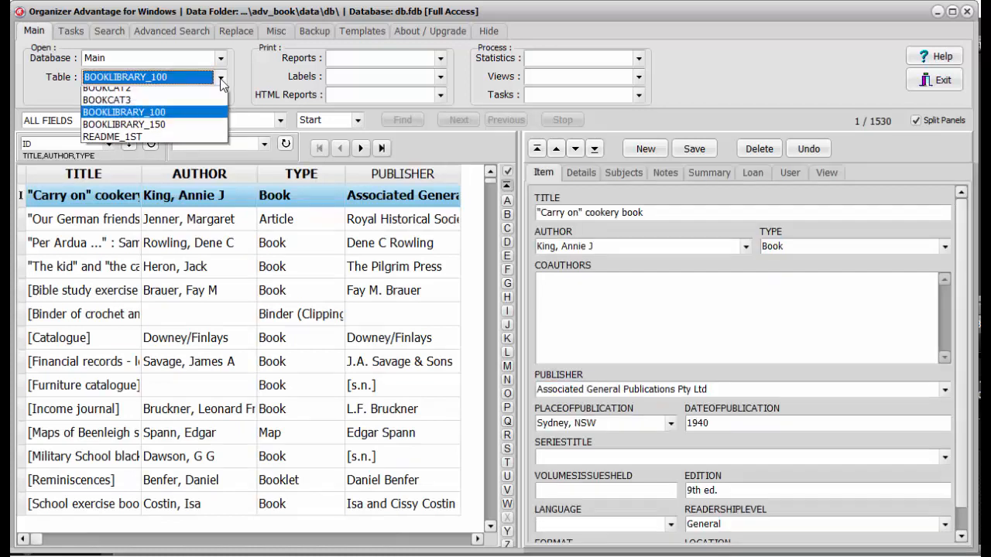
left_click(112, 136)
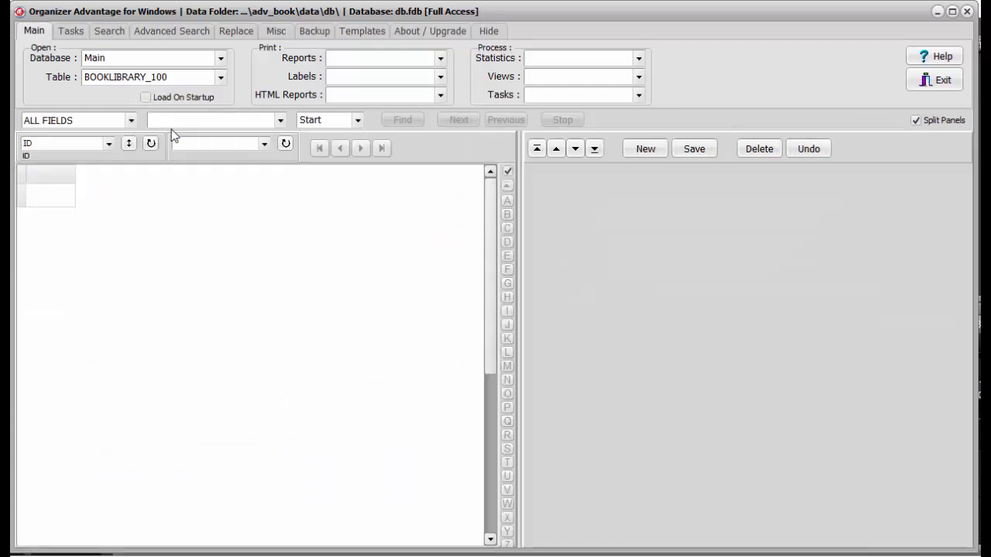
left_click(644, 147)
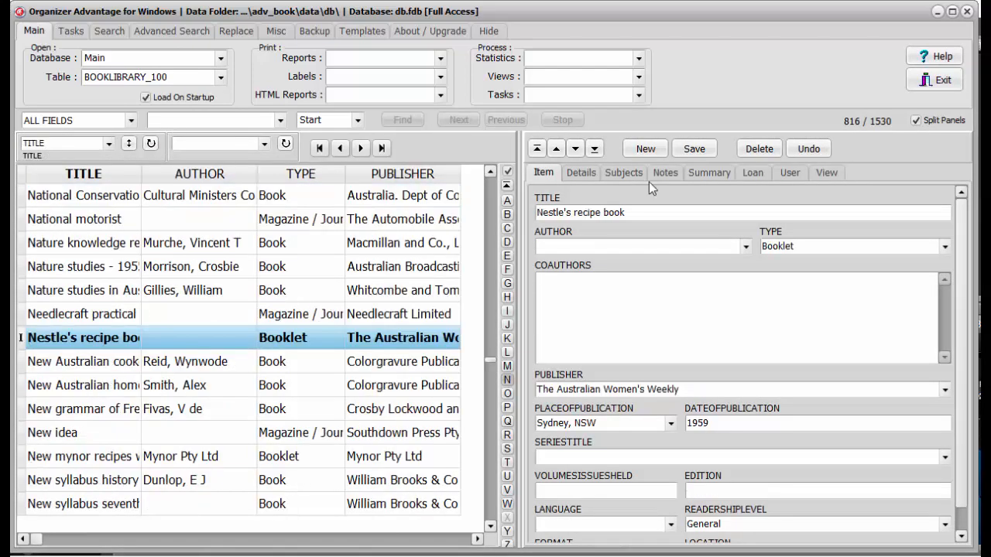
mouse_move(681, 188)
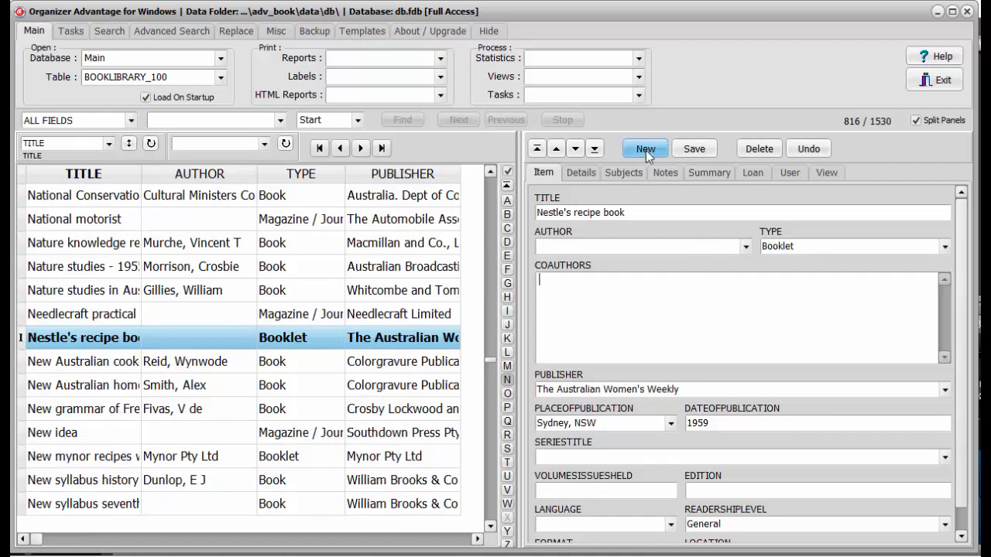
- Add and save a new book record with the title 'new record'
left_click(644, 148)
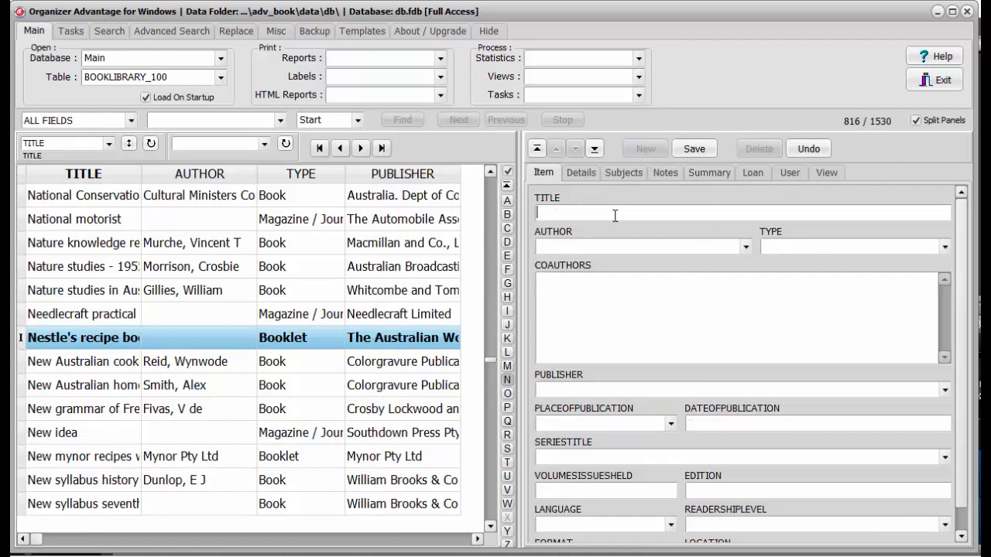
type("new")
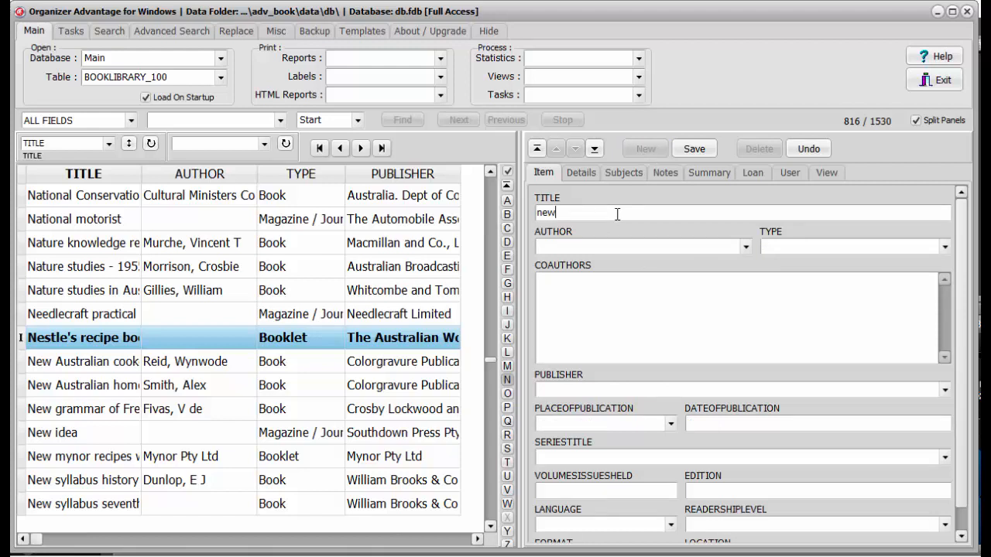
type("reco")
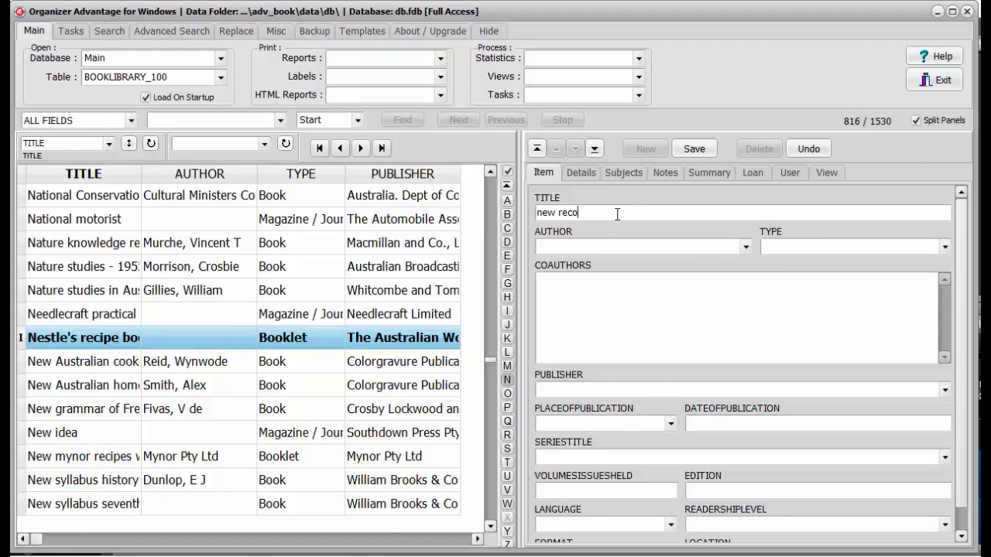
type("rd")
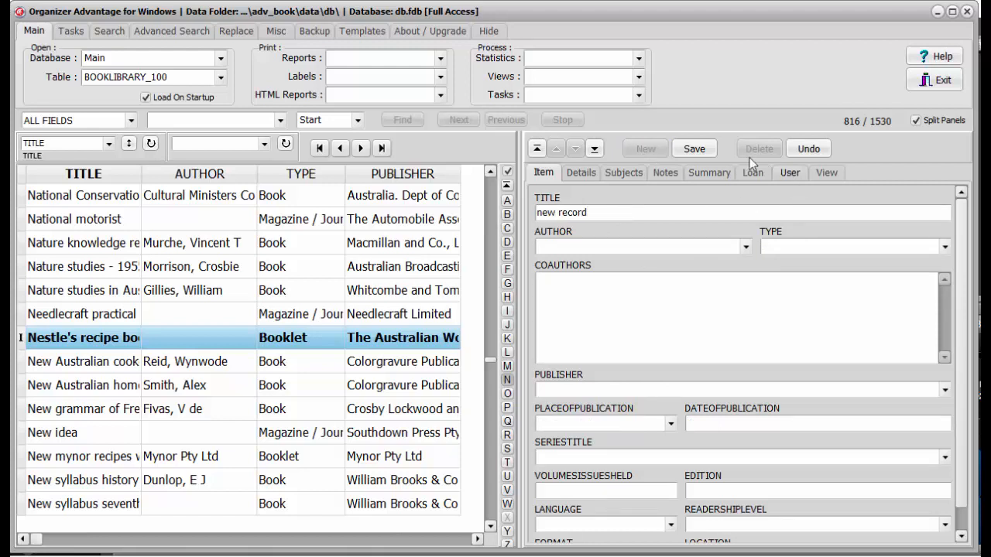
left_click(694, 149)
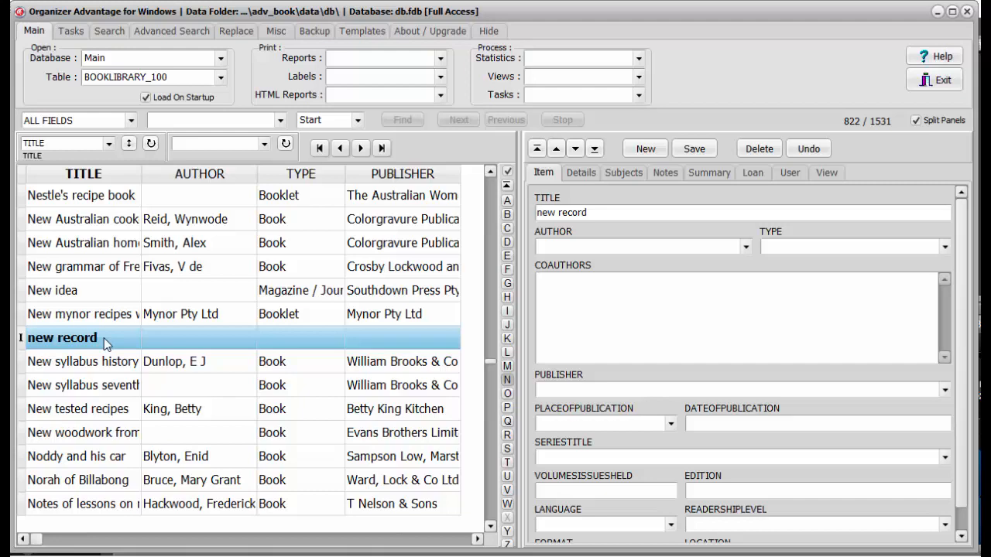
mouse_move(16, 159)
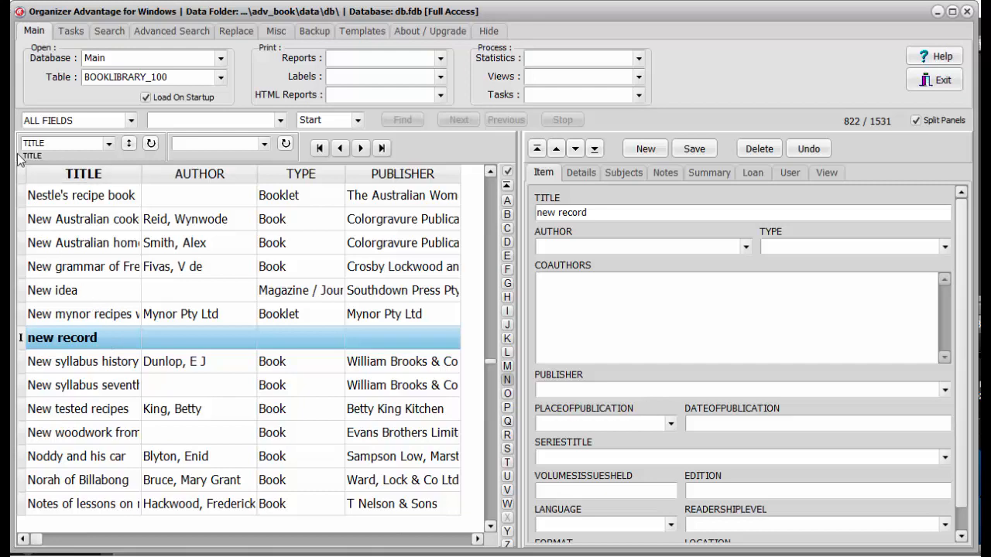
mouse_move(114, 334)
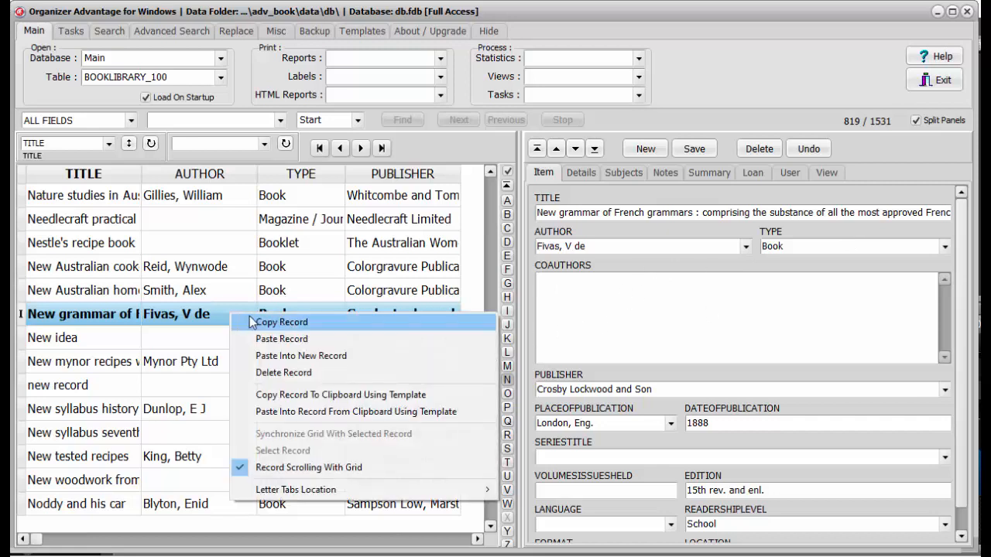
mouse_move(292, 326)
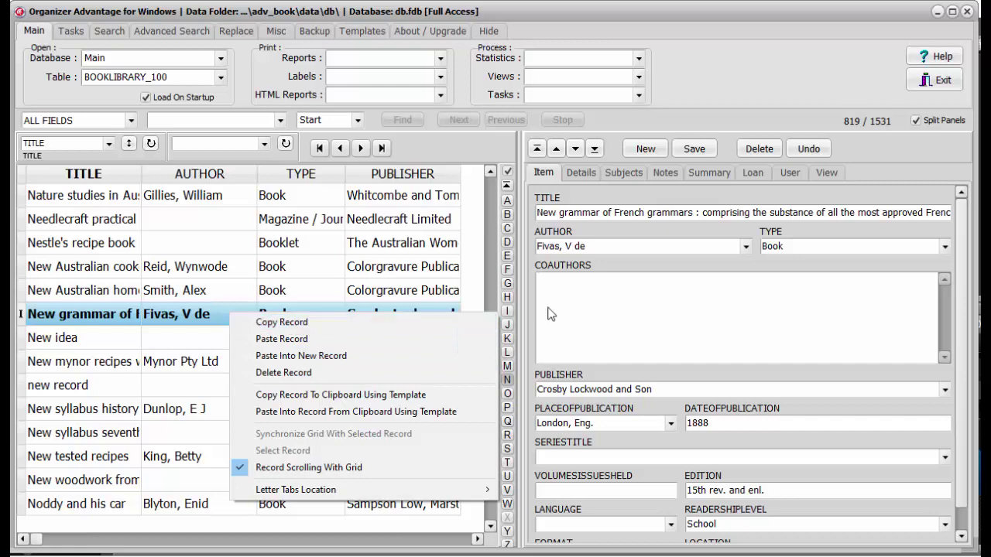
mouse_move(280, 322)
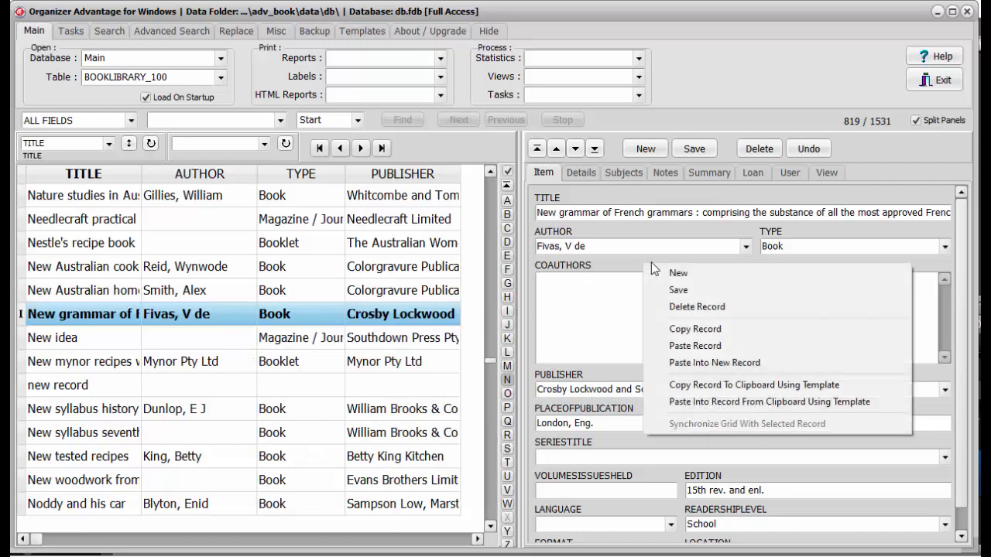
mouse_move(695, 329)
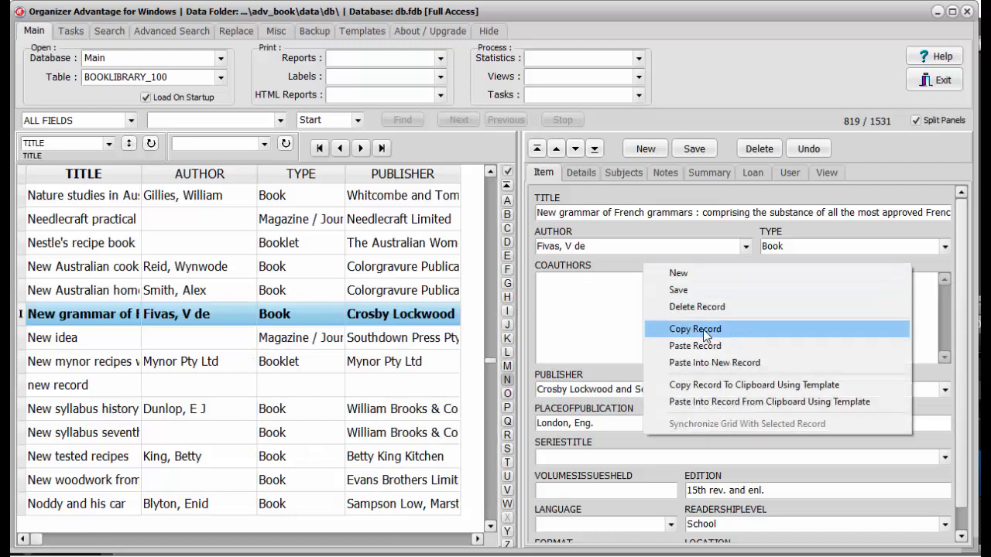
- Copy the 'New grammar of French grammars' record
left_click(694, 329)
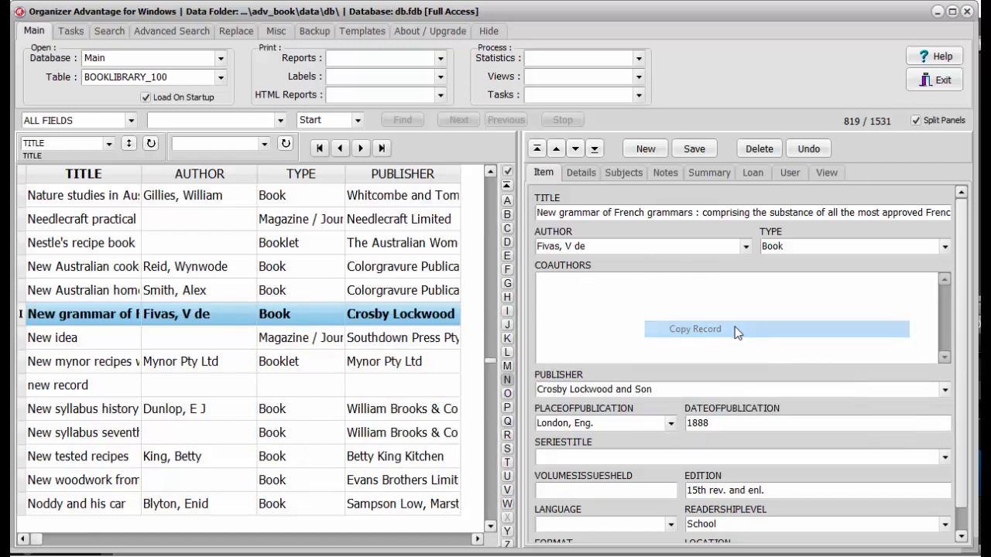
mouse_move(645, 148)
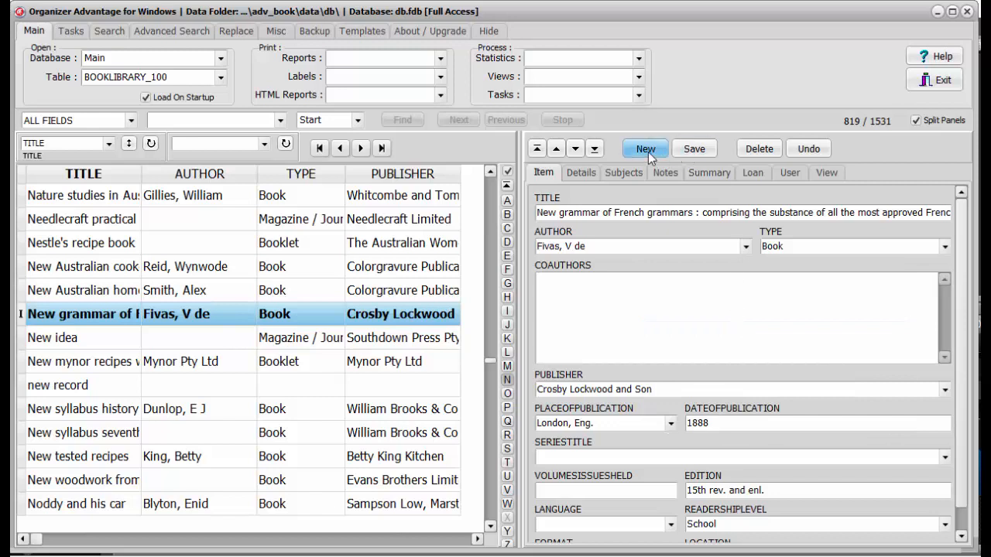
- Paste the French grammar record into a new record and enter 'new copy' as coauthor
left_click(645, 148)
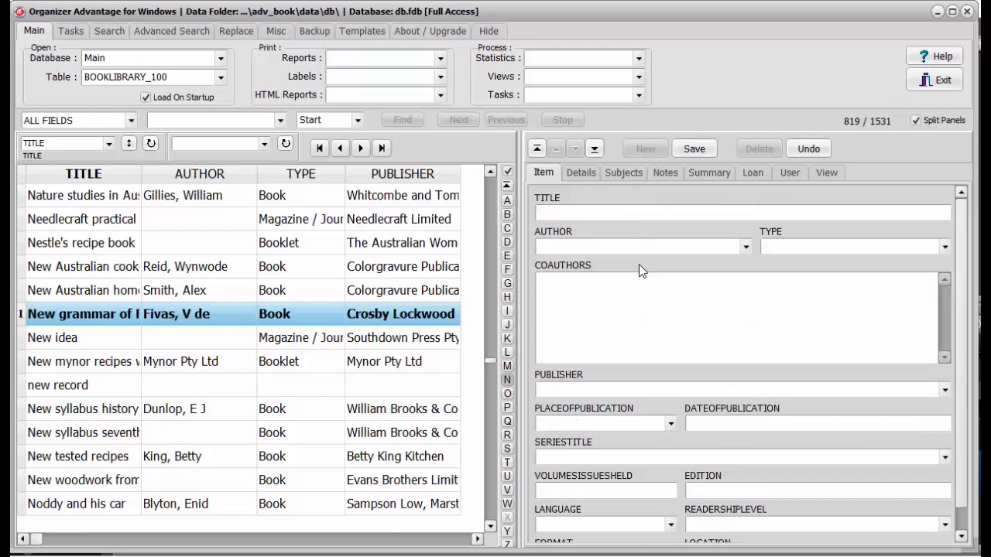
right_click(643, 271)
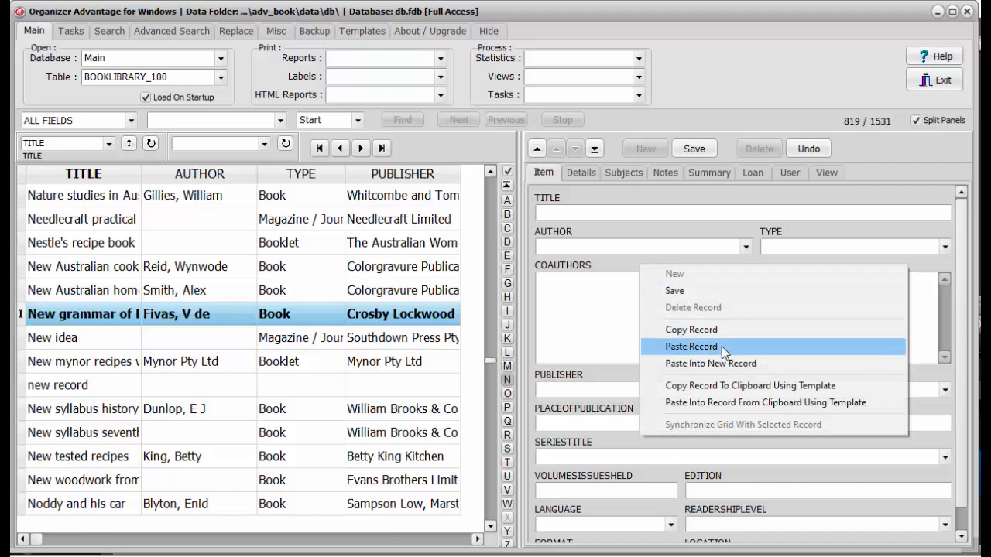
left_click(690, 345)
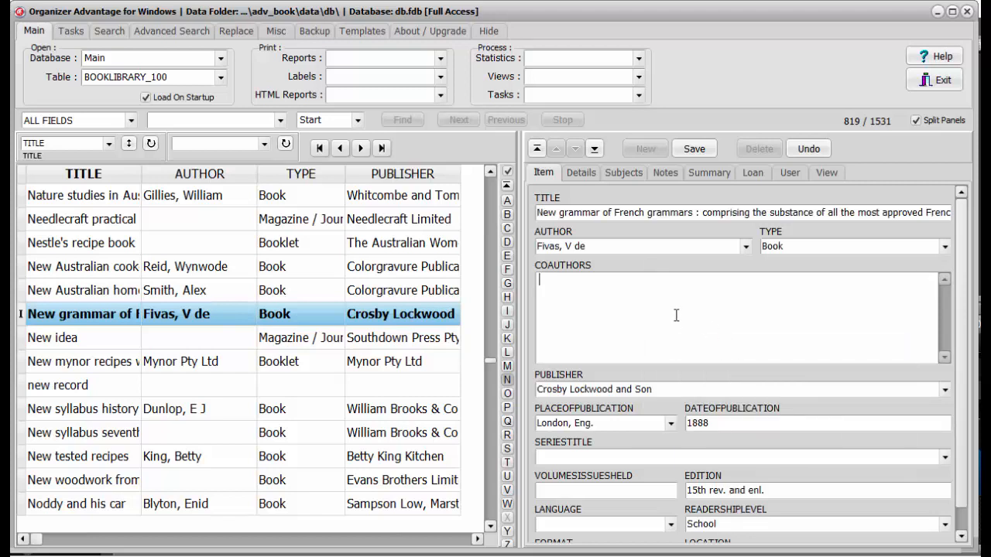
type("new")
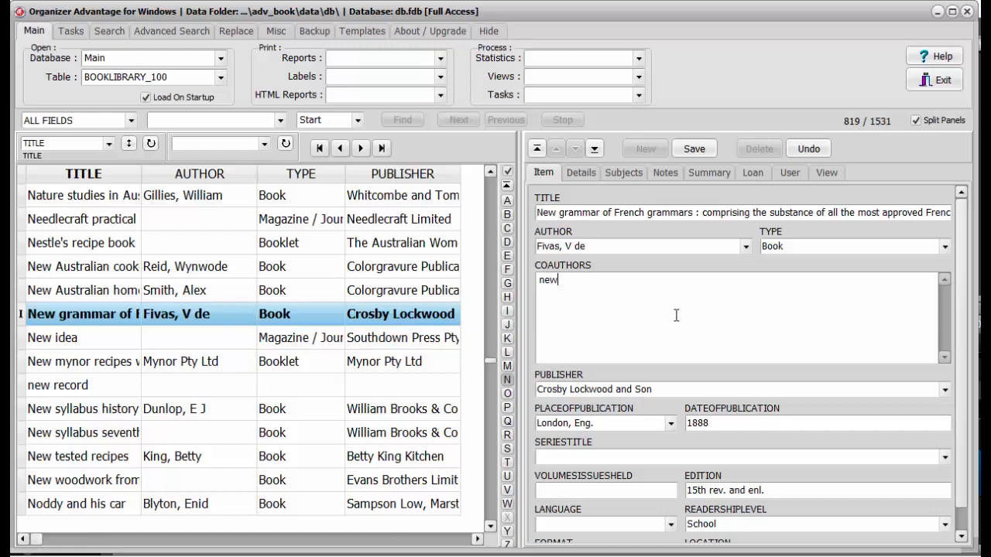
type("cop")
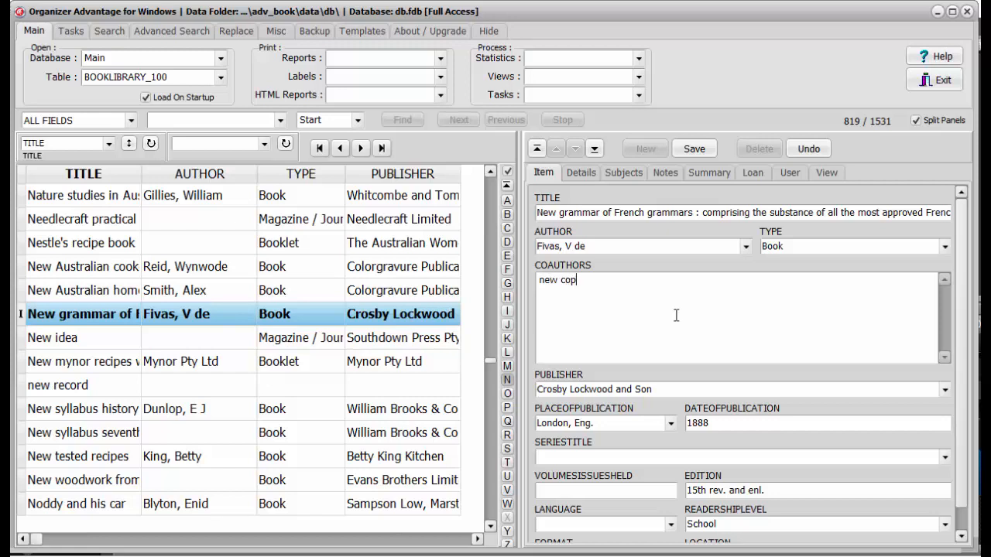
type("y")
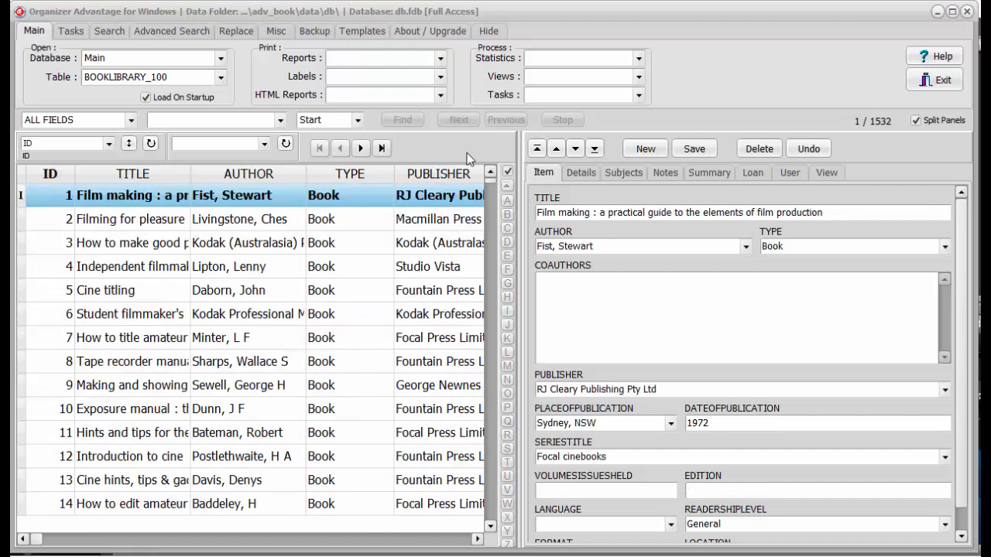
mouse_move(552, 39)
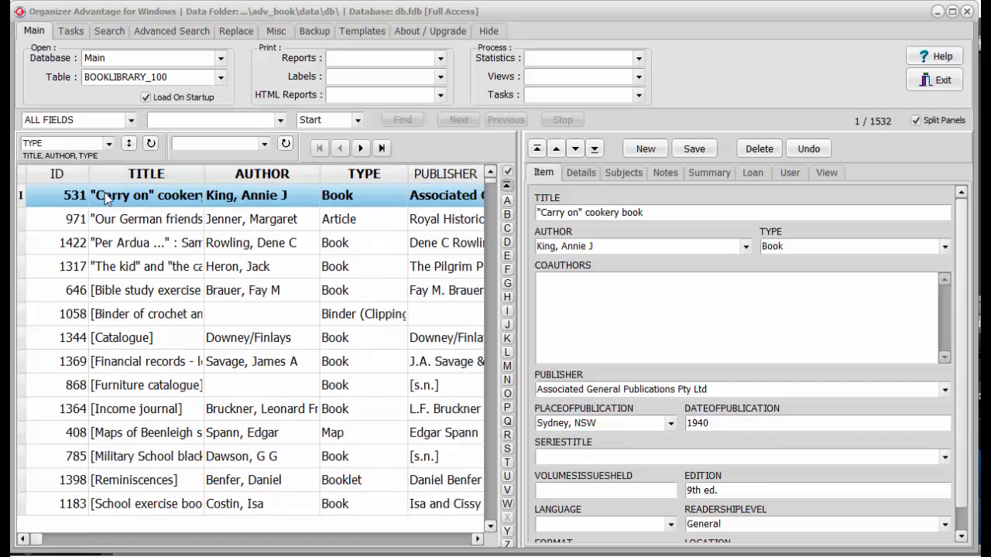
mouse_move(151, 160)
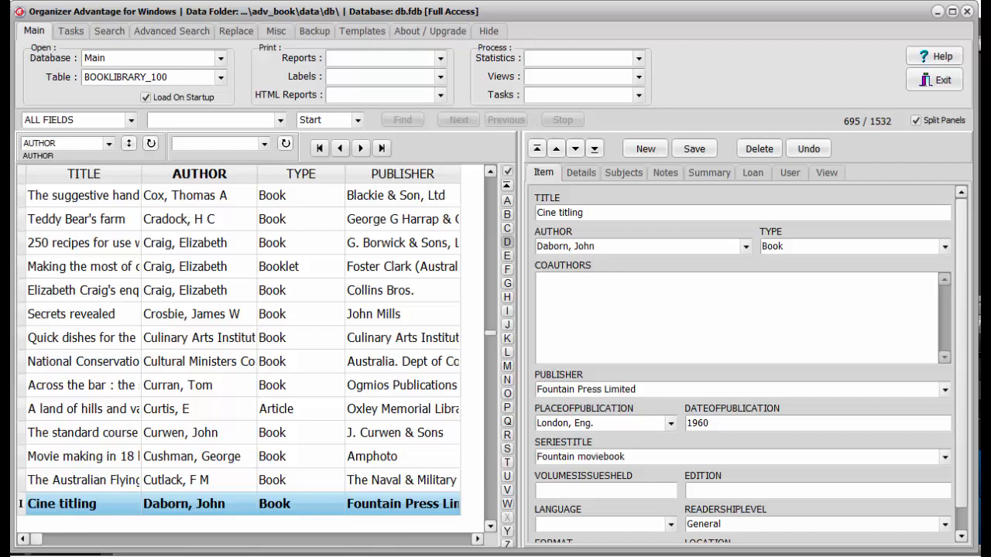
mouse_move(507, 186)
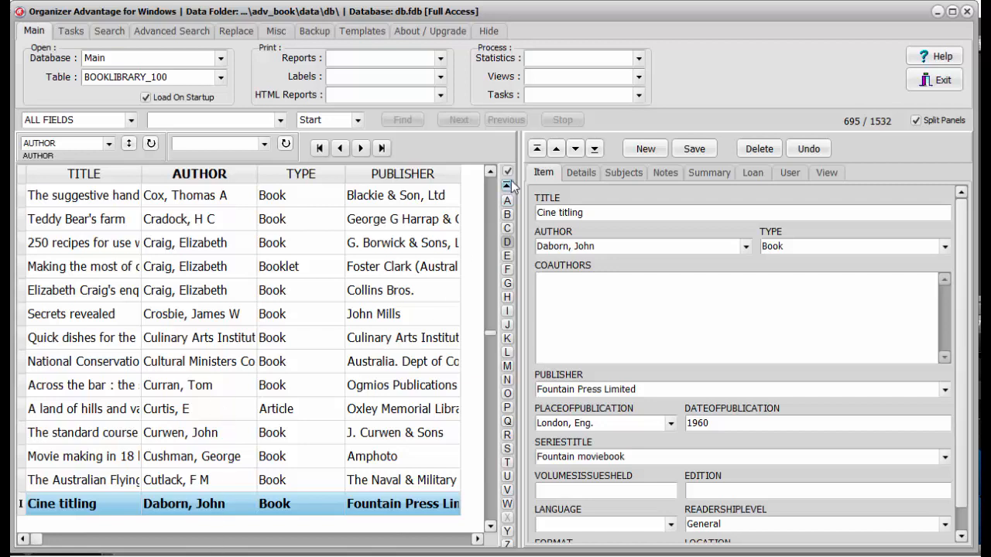
mouse_move(479, 352)
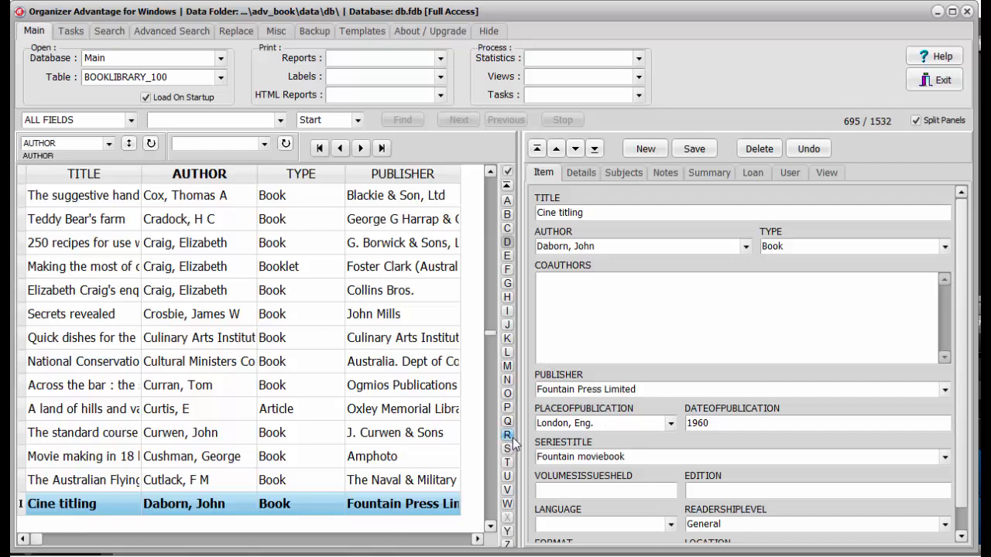
mouse_move(243, 178)
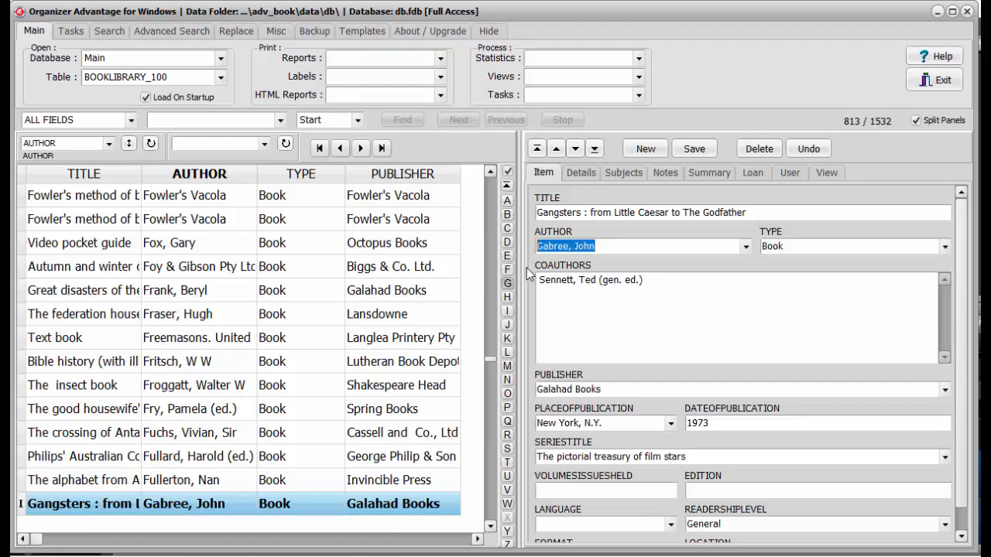
- Show the regular Search options, then the Advanced Search options
left_click(99, 31)
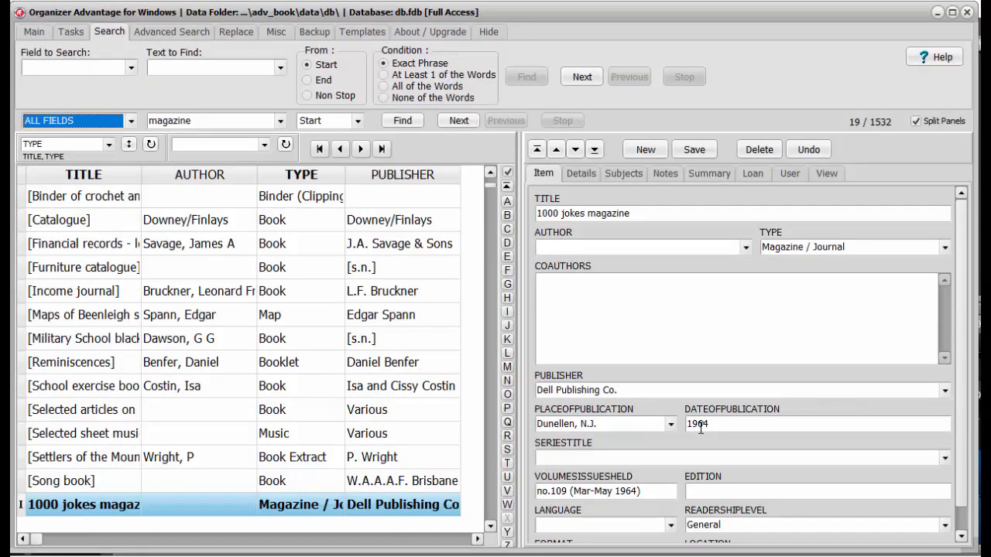
mouse_move(683, 406)
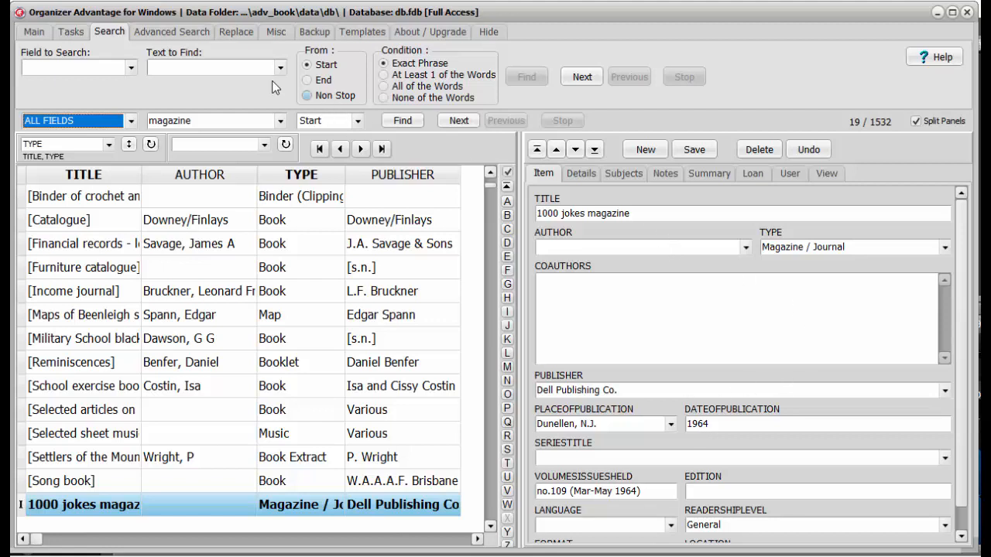
left_click(33, 32)
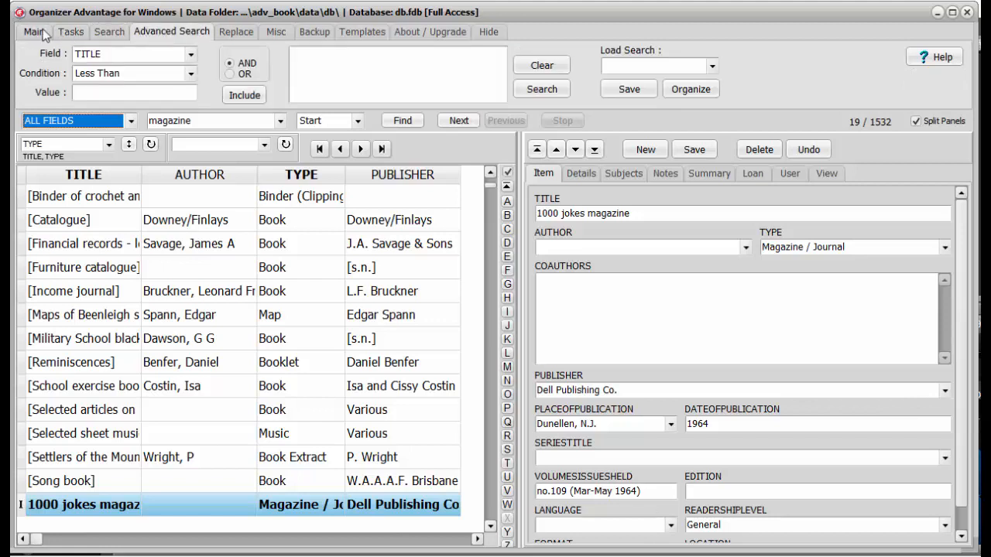
- Quick-search TITLE for 'magazine' with Non Stop scope, listing all 15 matches
left_click(33, 31)
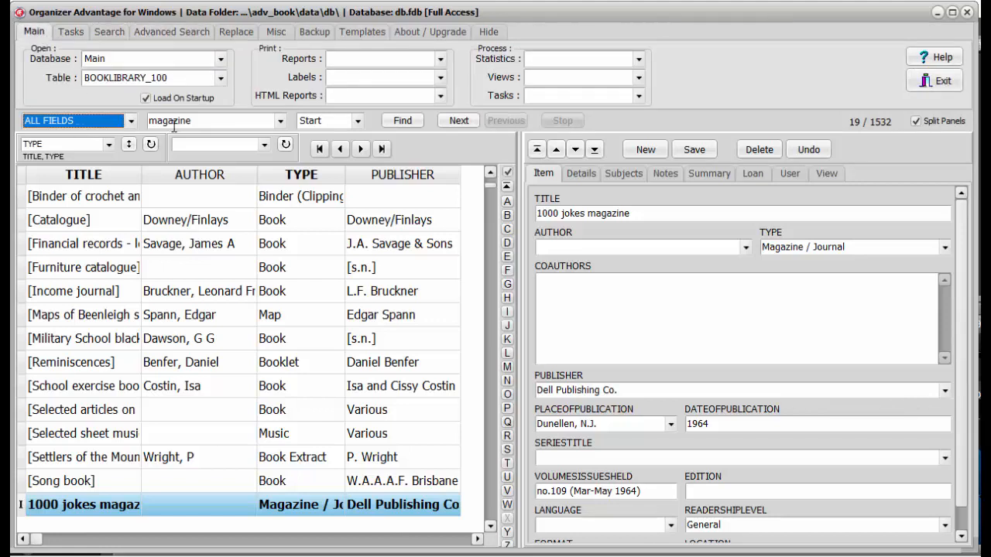
left_click(401, 119)
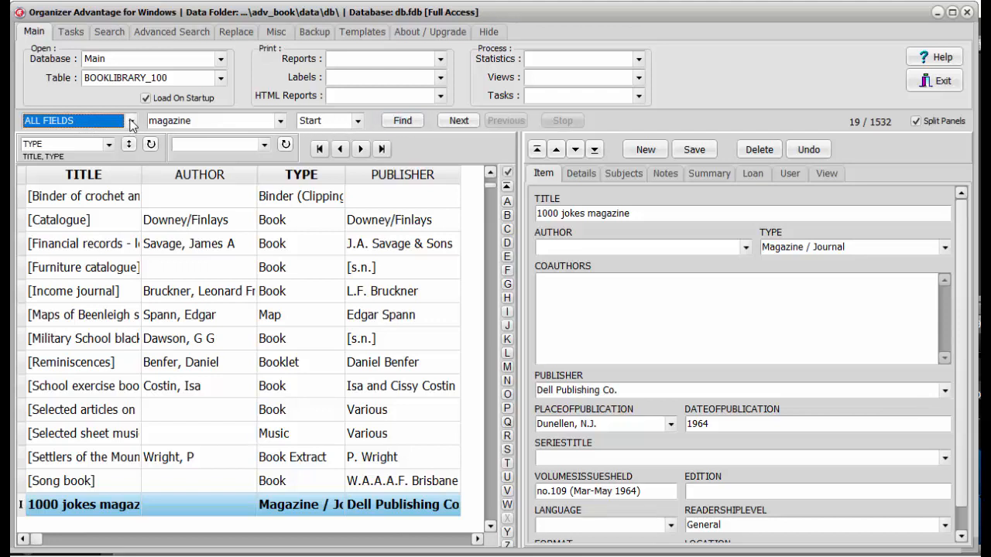
left_click(130, 123)
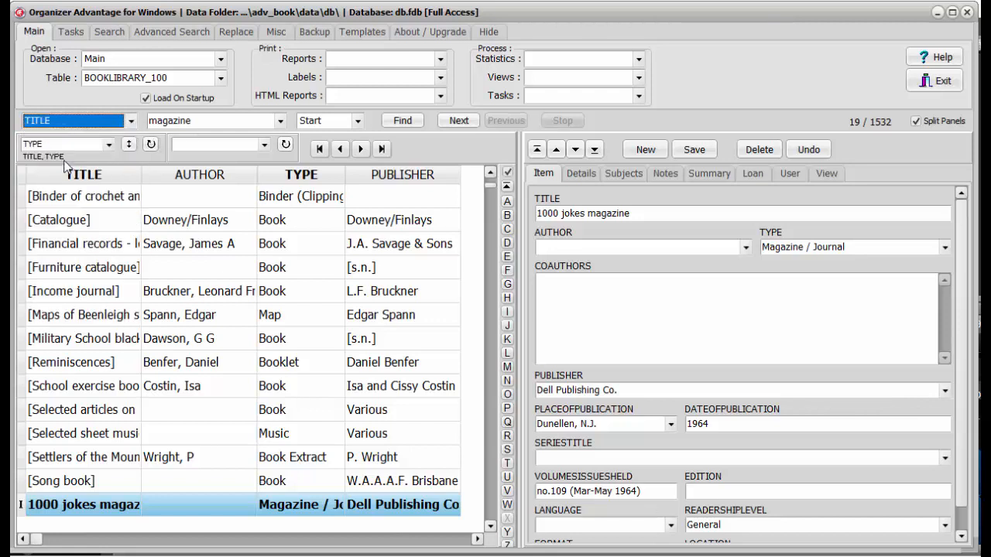
double_click(169, 120)
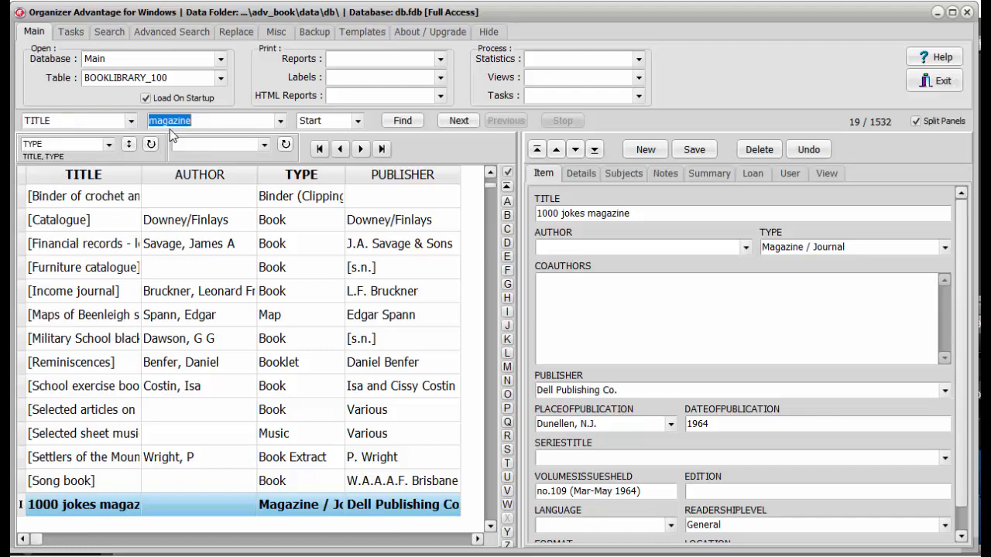
left_click(401, 120)
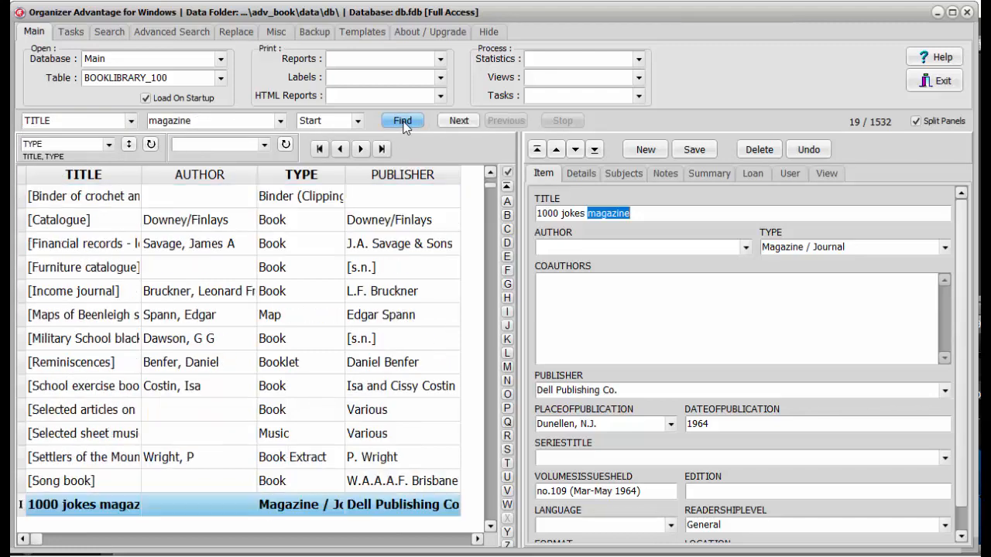
left_click(354, 120)
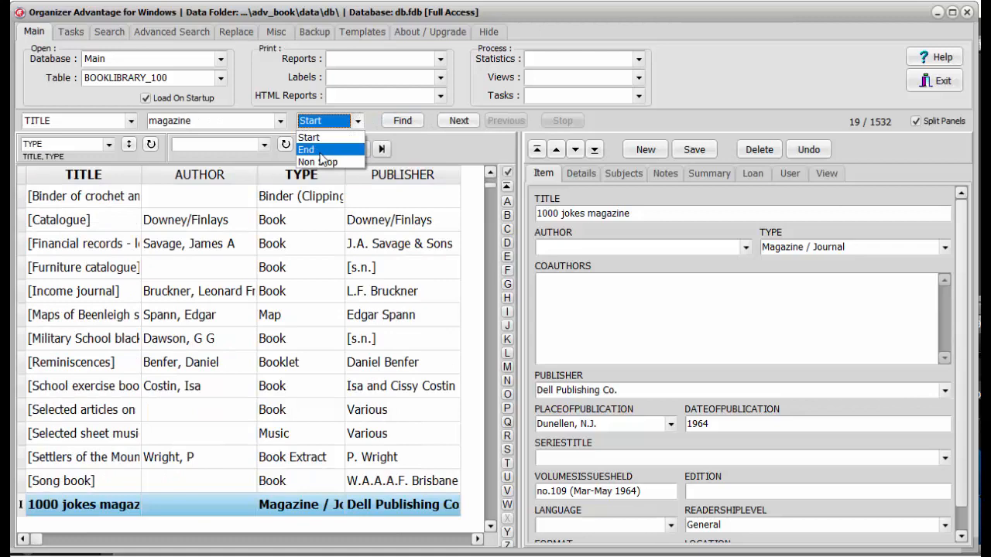
left_click(318, 162)
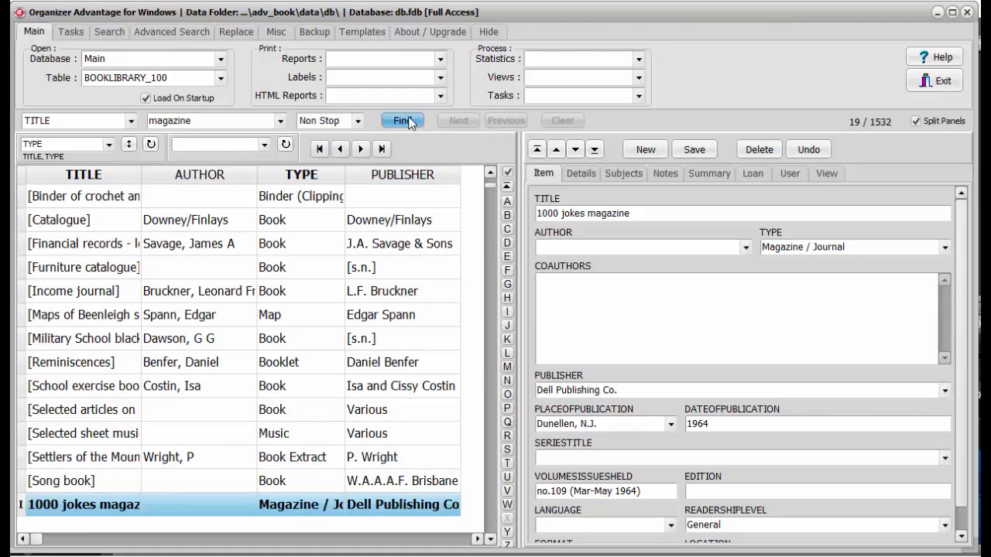
left_click(402, 120)
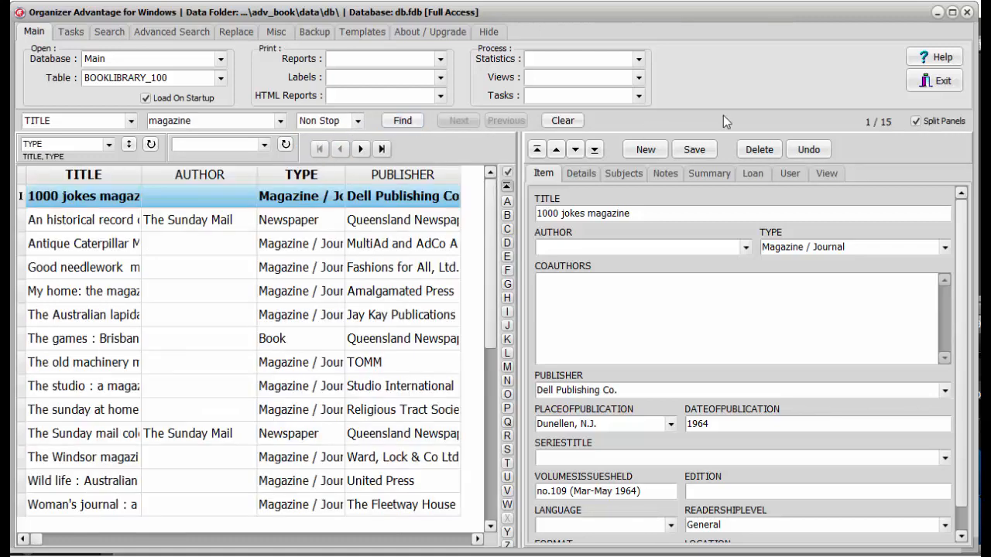
mouse_move(755, 143)
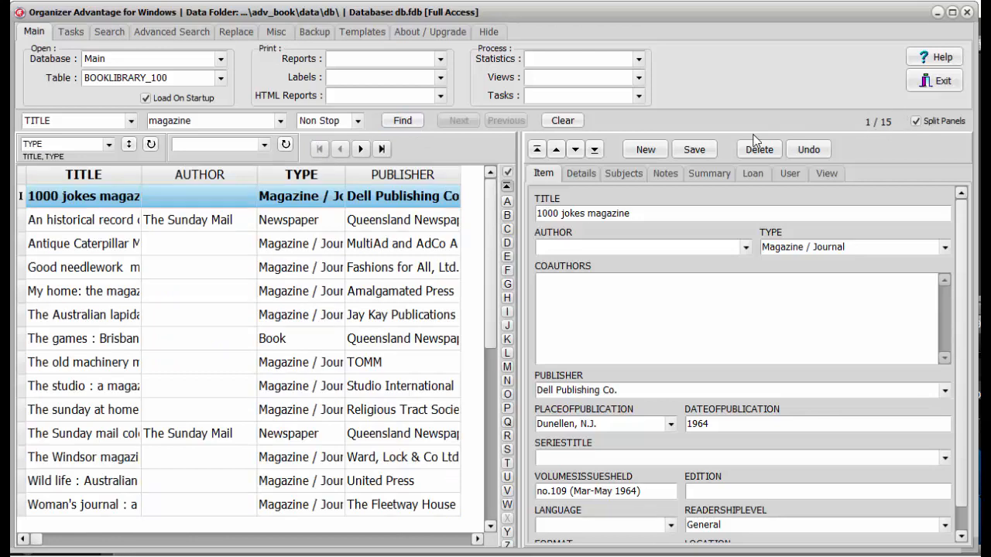
- Clear the magazine results, then reopen the Search and Advanced Search options
left_click(562, 120)
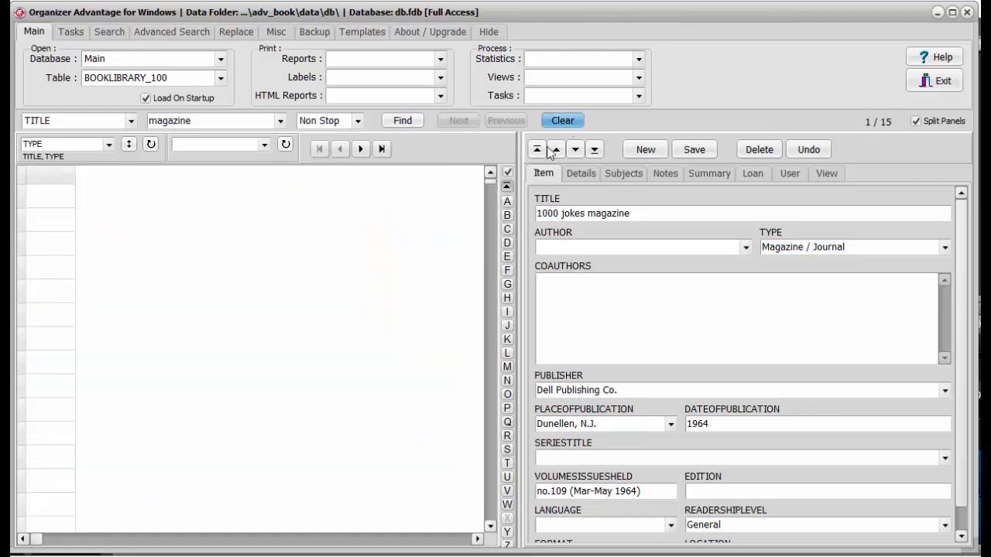
left_click(401, 120)
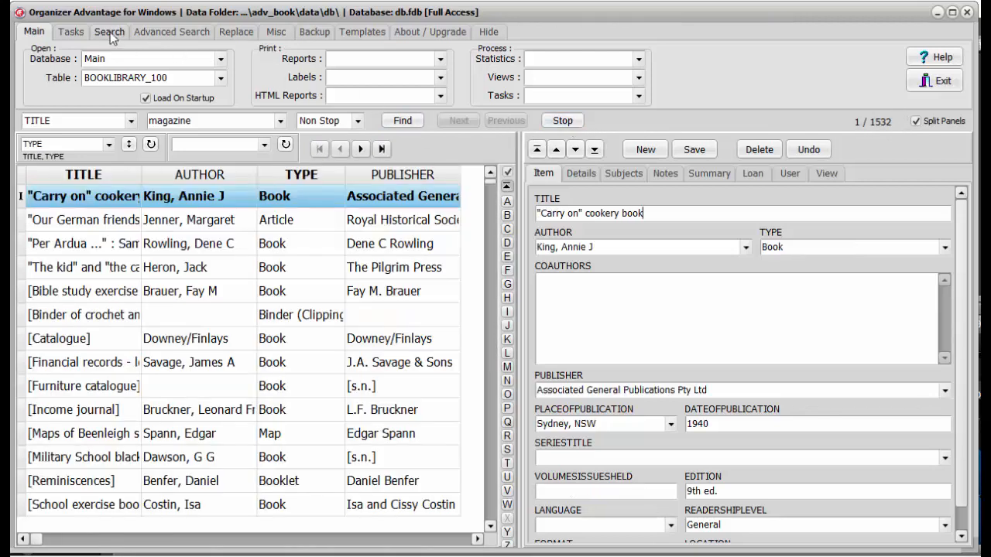
left_click(102, 32)
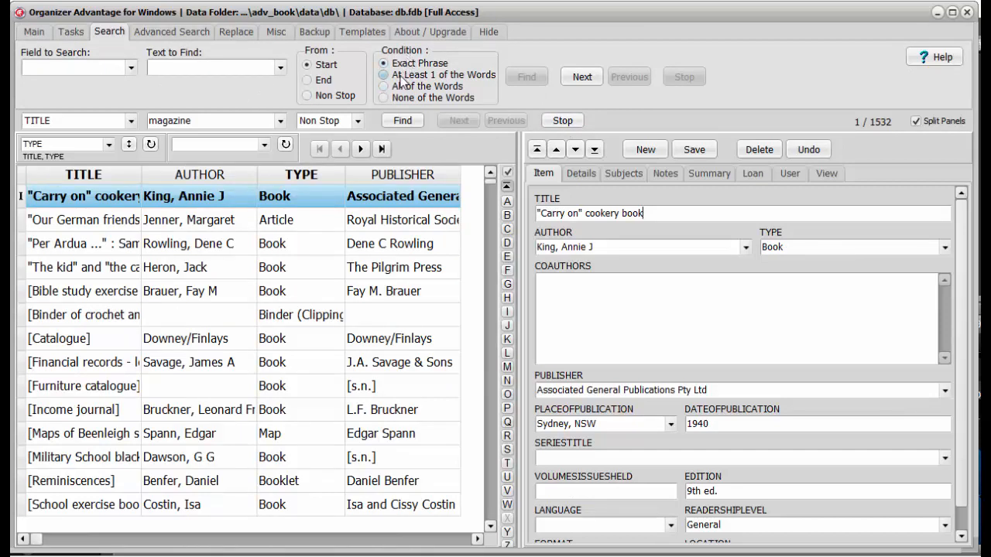
left_click(385, 97)
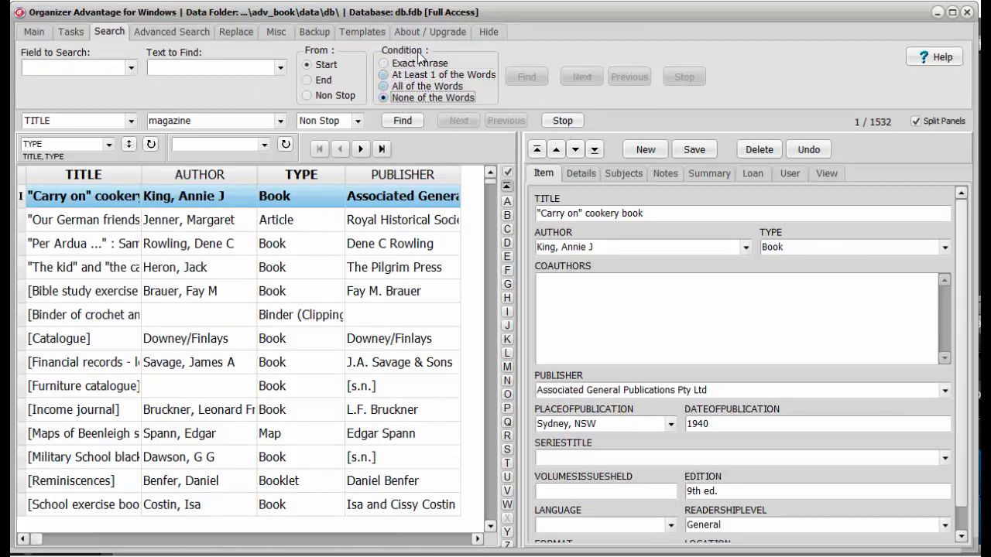
left_click(174, 31)
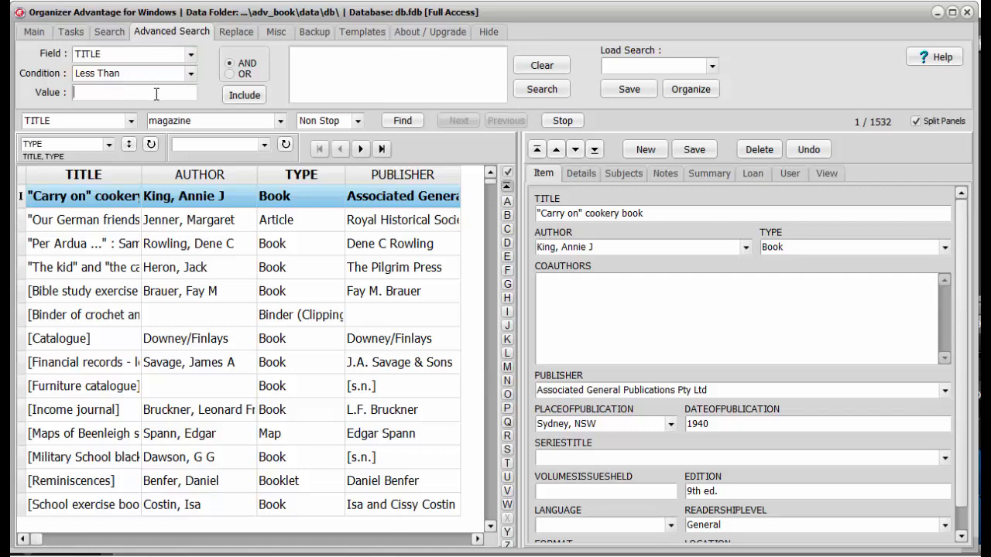
- Run an advanced TITLE Less Than 'd' search for 335 records, then clear it
type("d")
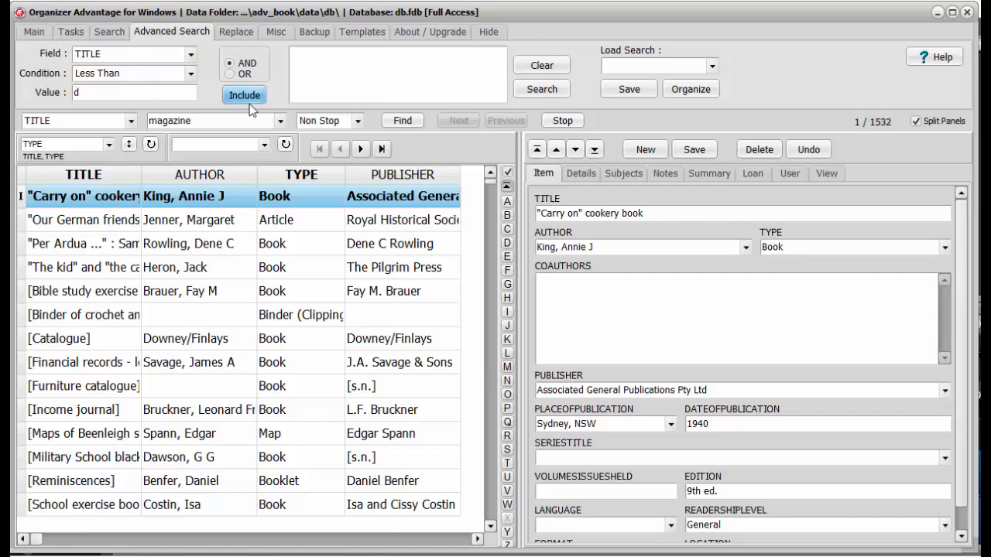
left_click(244, 94)
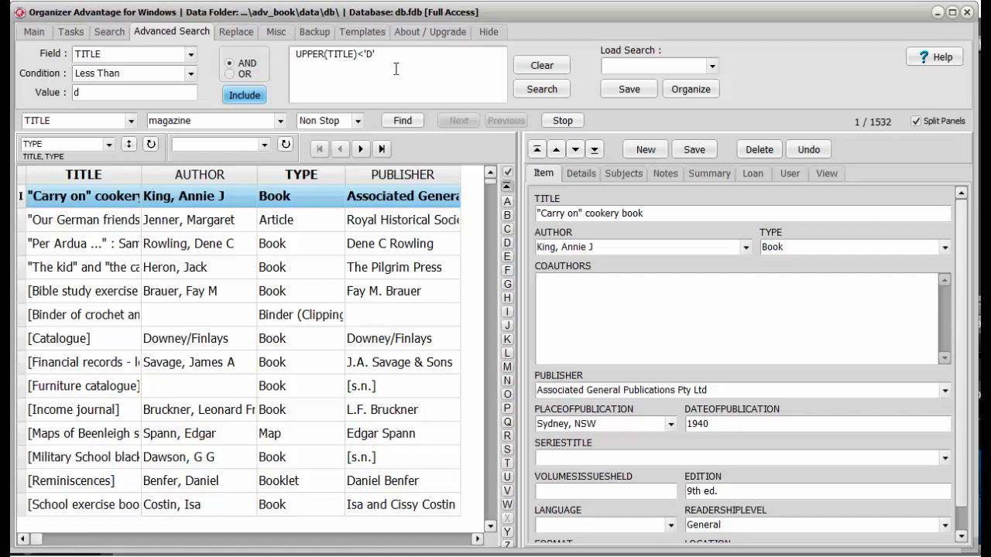
left_click(541, 88)
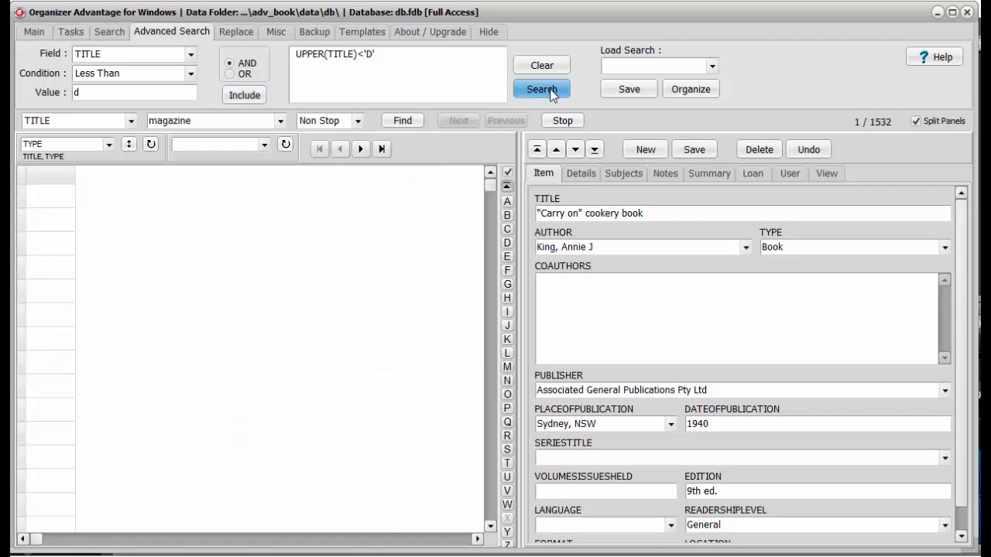
left_click(541, 89)
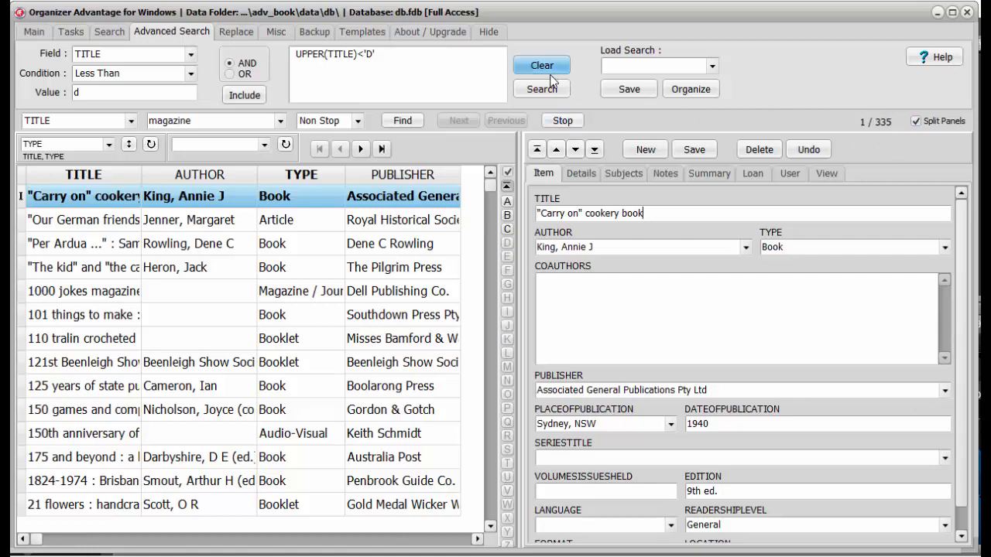
left_click(541, 65)
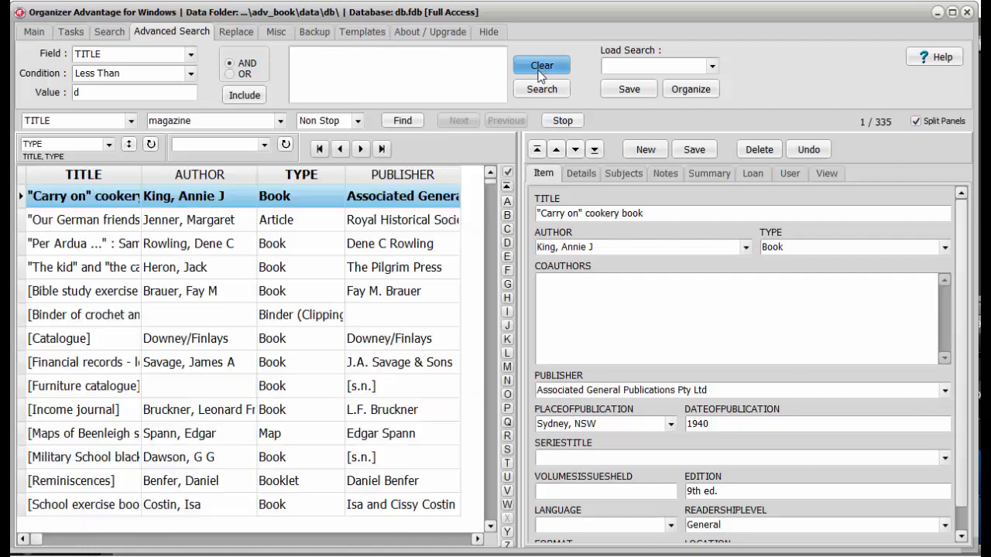
left_click(34, 31)
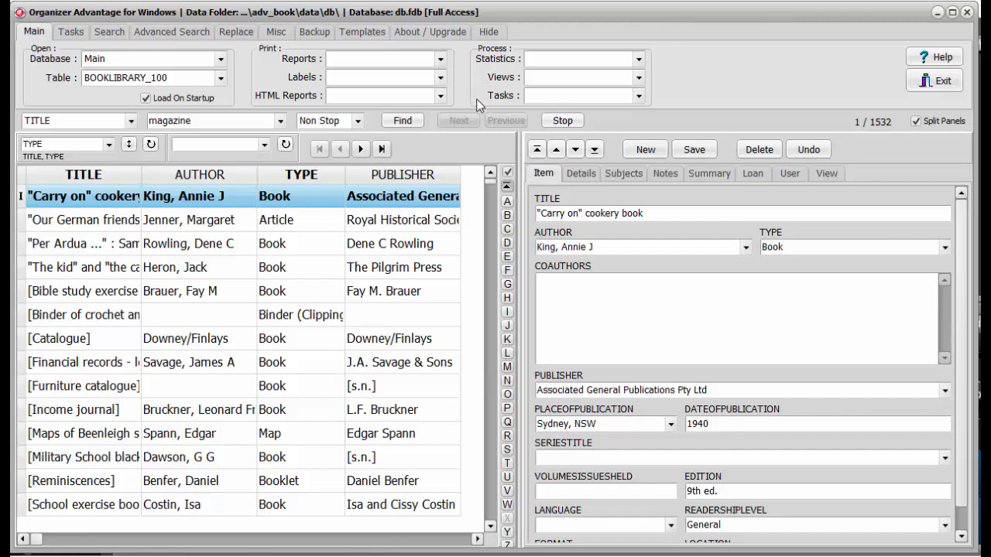
mouse_move(584, 177)
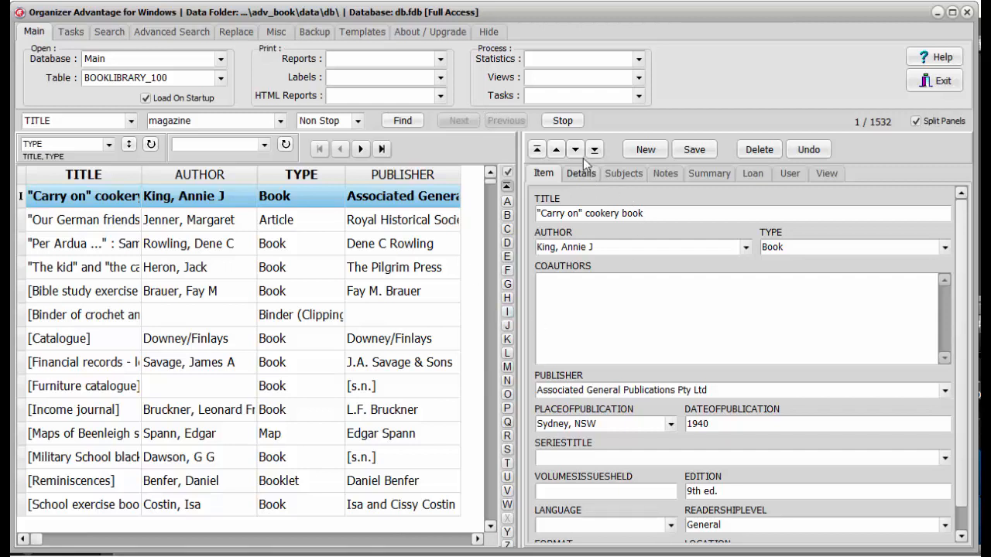
- Show the Misc toolbar listing reports, labels, export, import and record actions
left_click(275, 32)
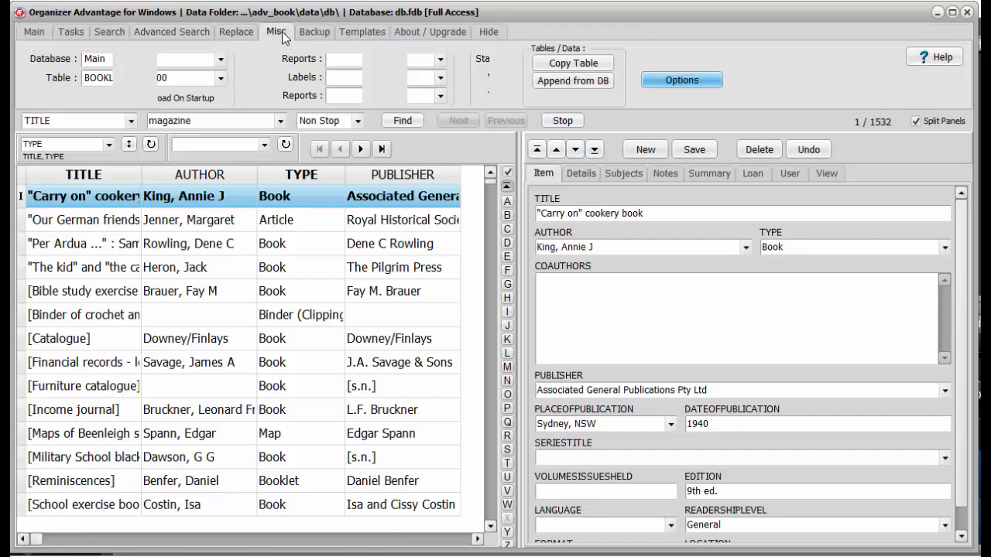
left_click(275, 32)
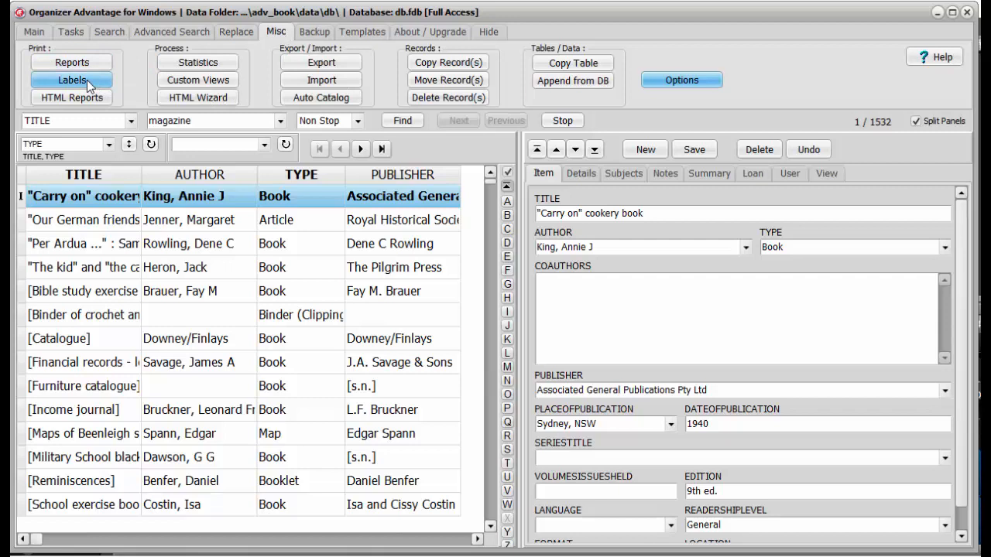